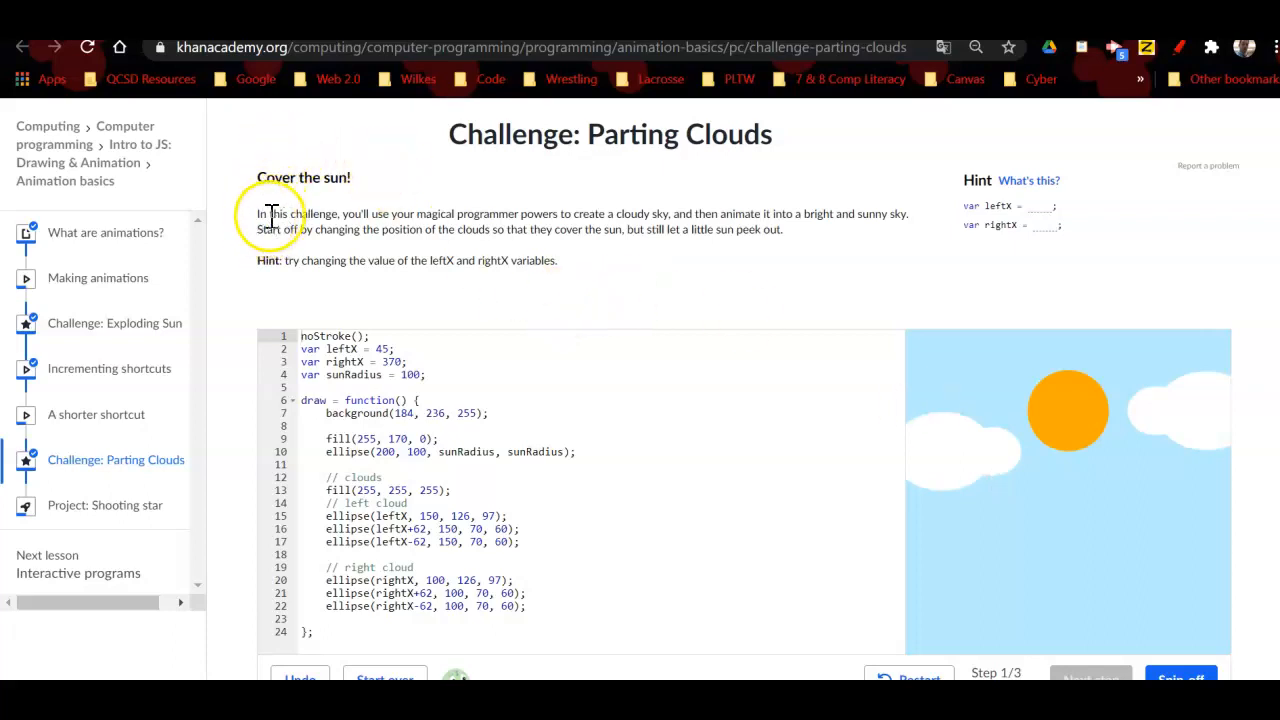
pyautogui.moveTo(520, 260)
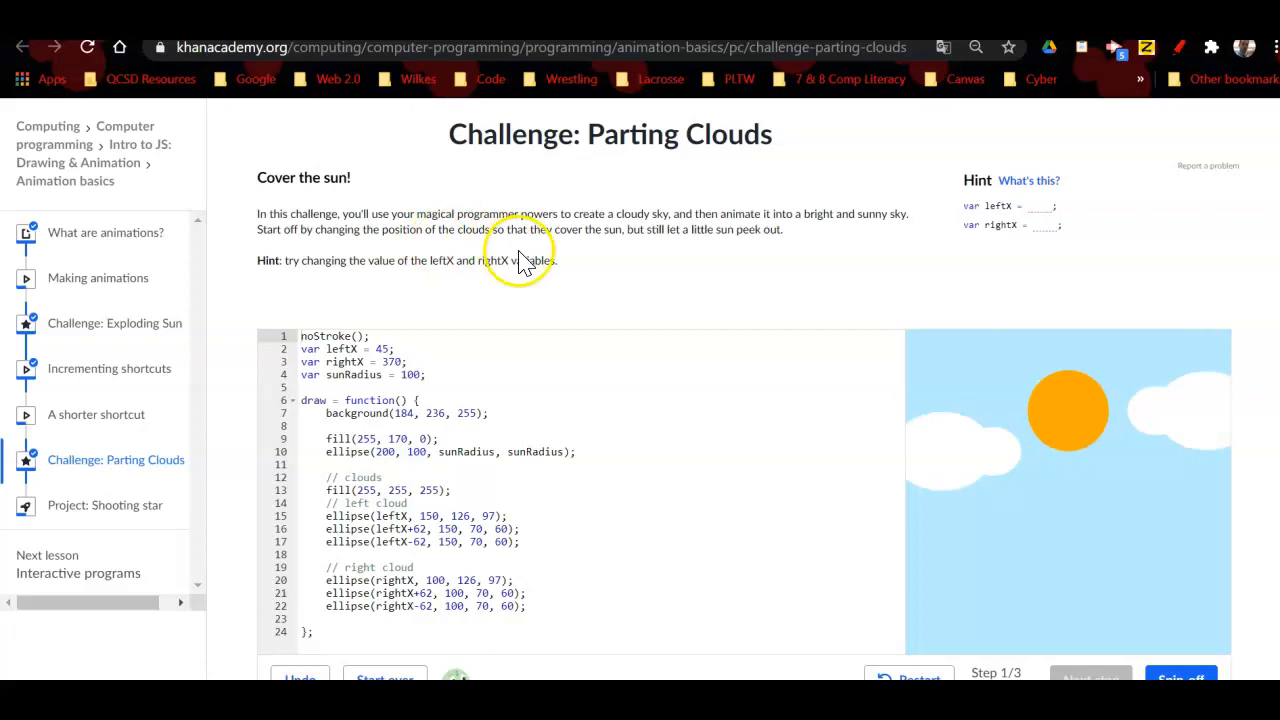
pyautogui.moveTo(715, 230)
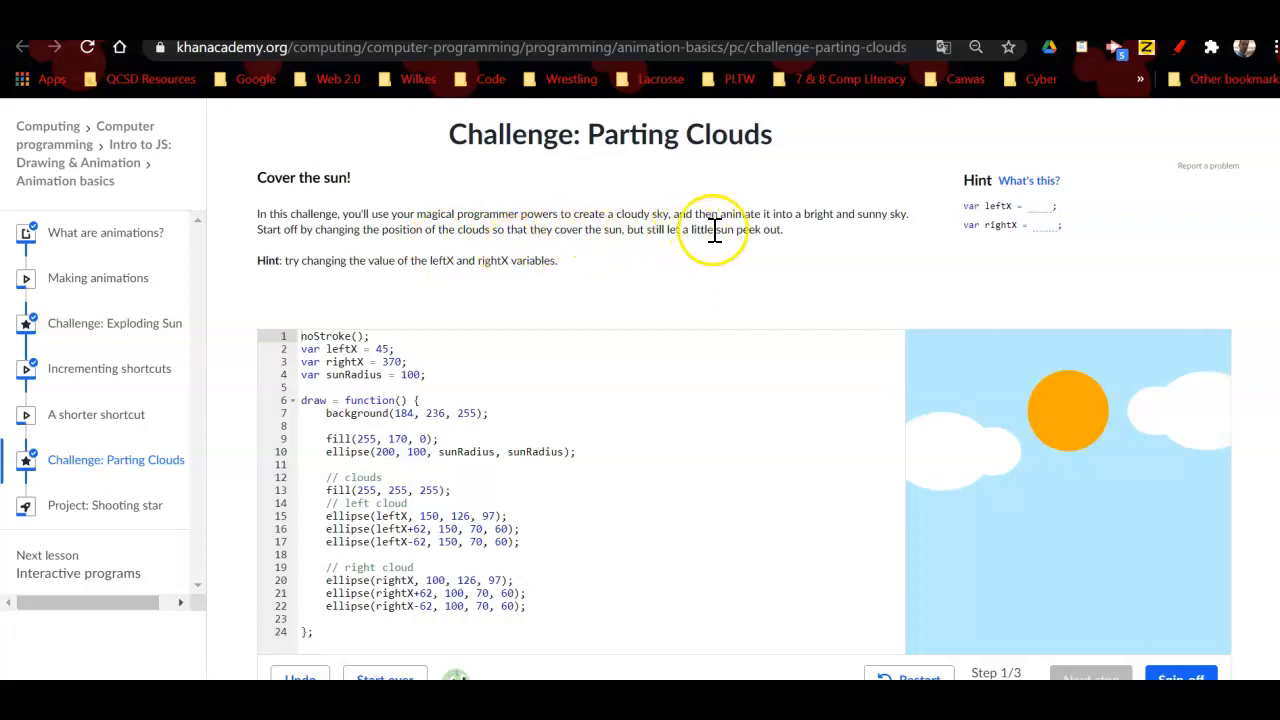
pyautogui.moveTo(795, 255)
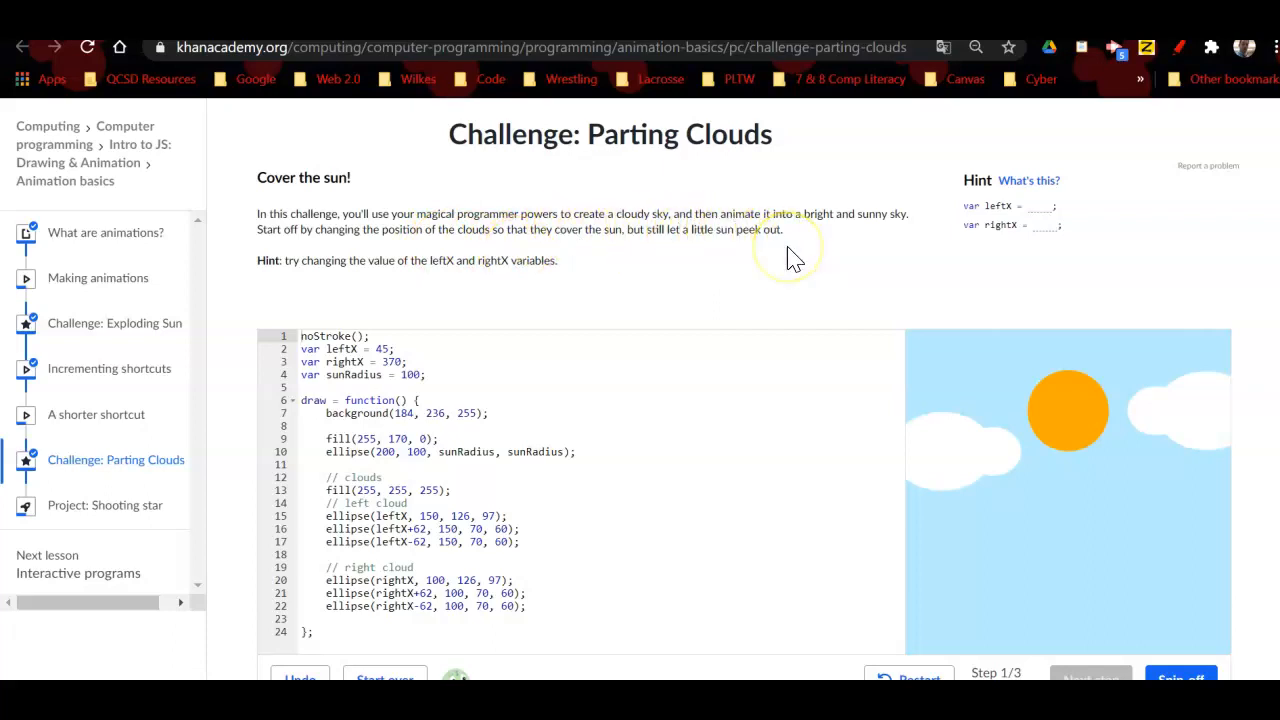
pyautogui.moveTo(343, 260)
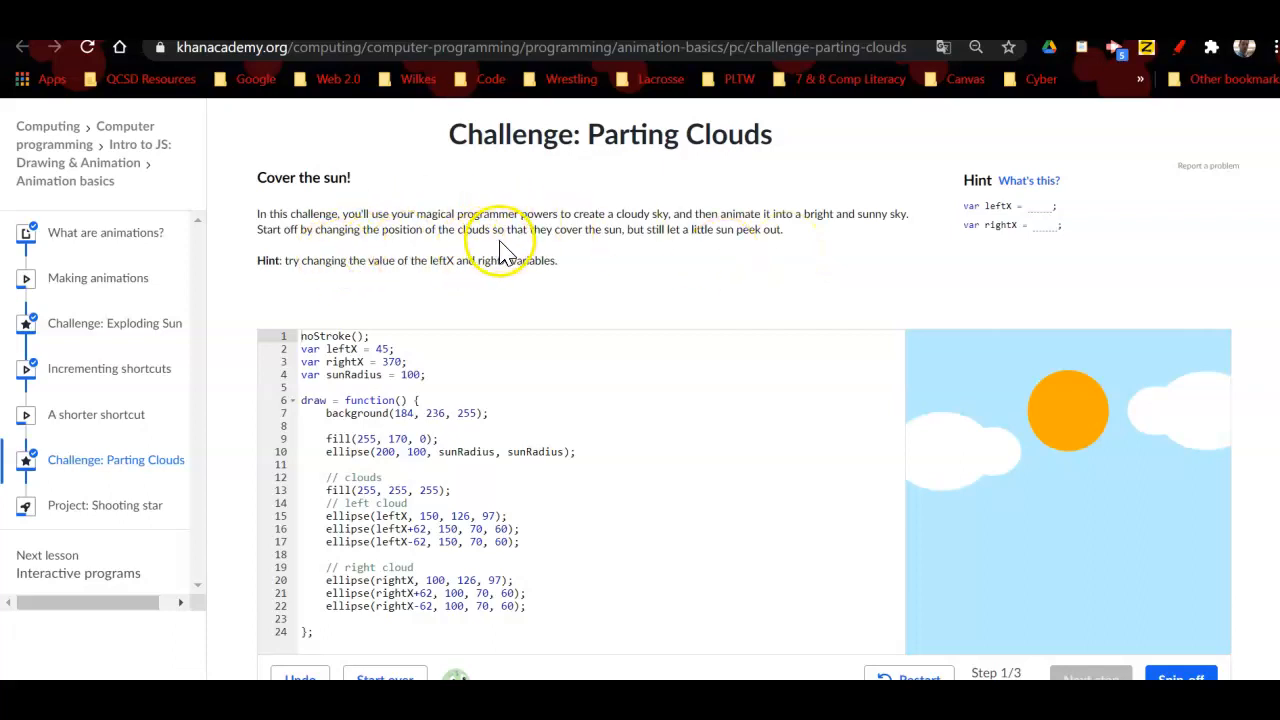
pyautogui.moveTo(695, 255)
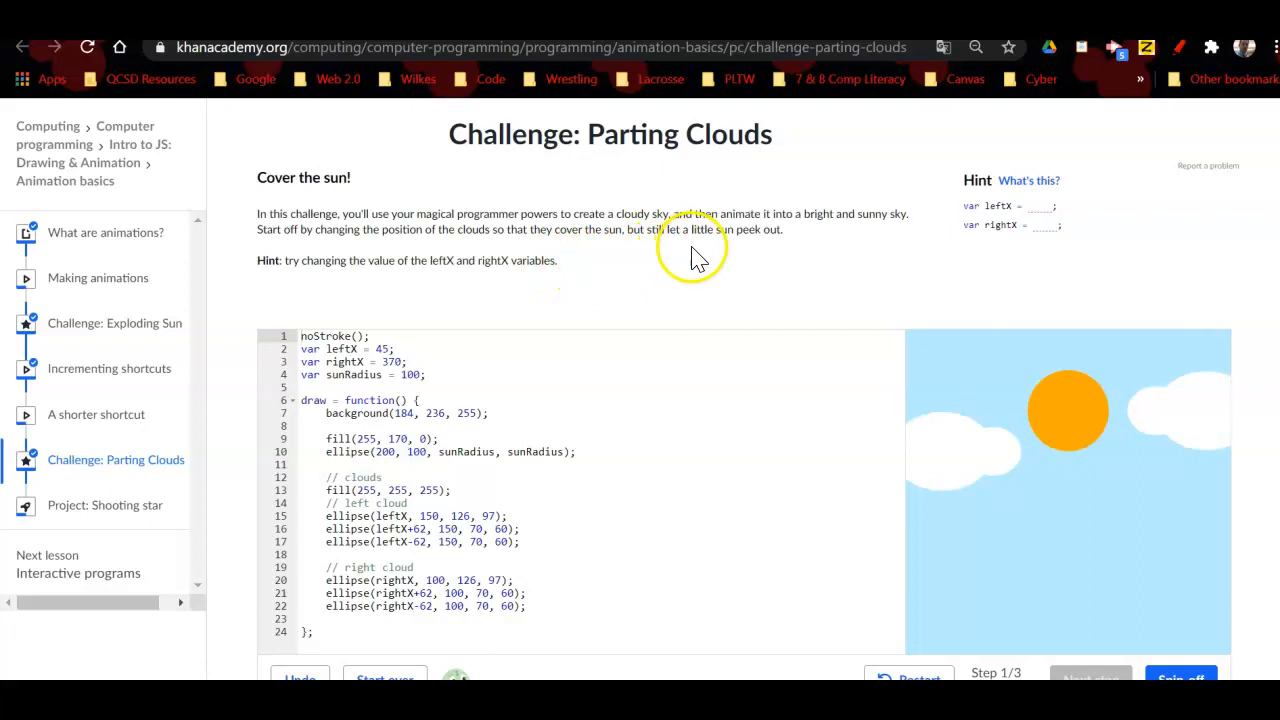
pyautogui.moveTo(780, 268)
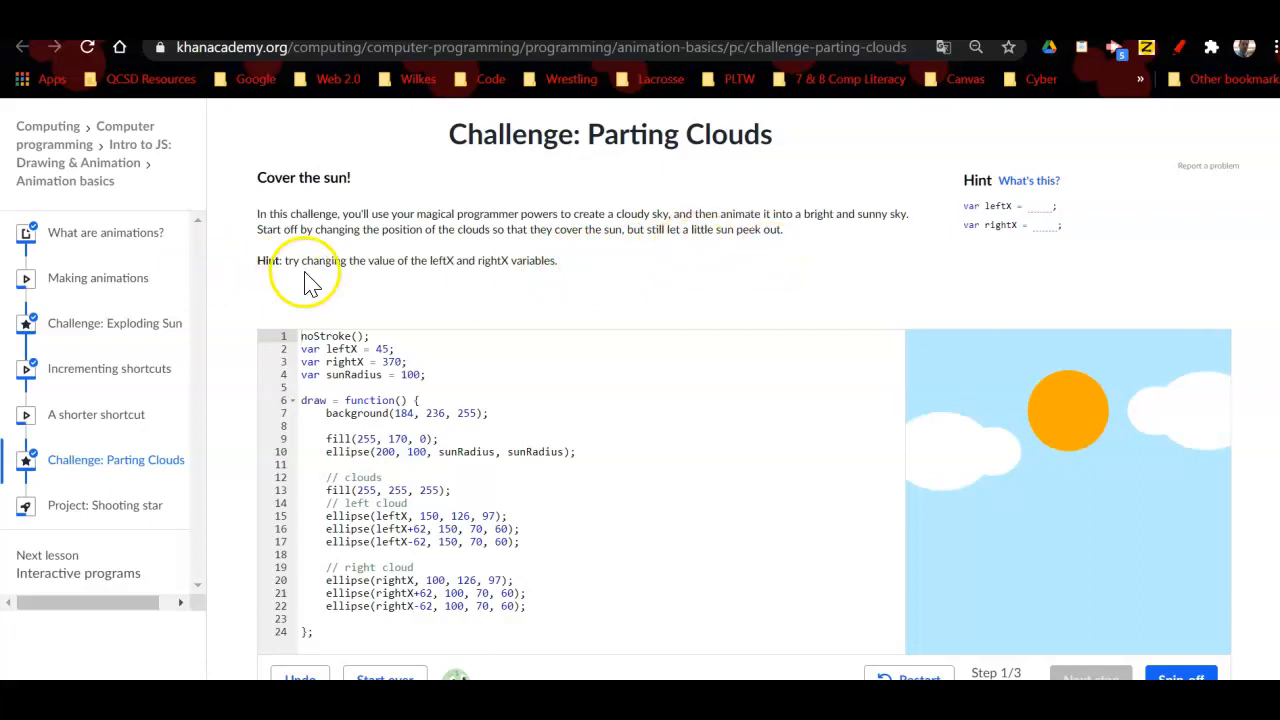
pyautogui.moveTo(400, 285)
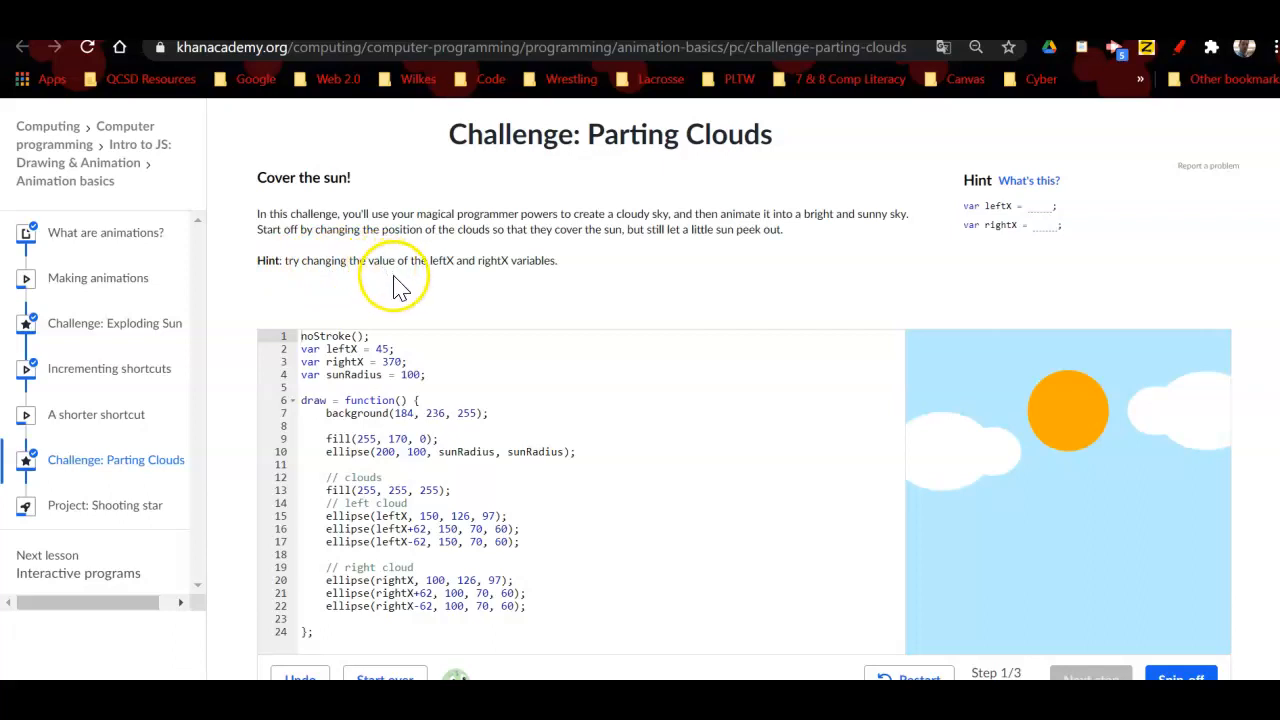
pyautogui.moveTo(697, 290)
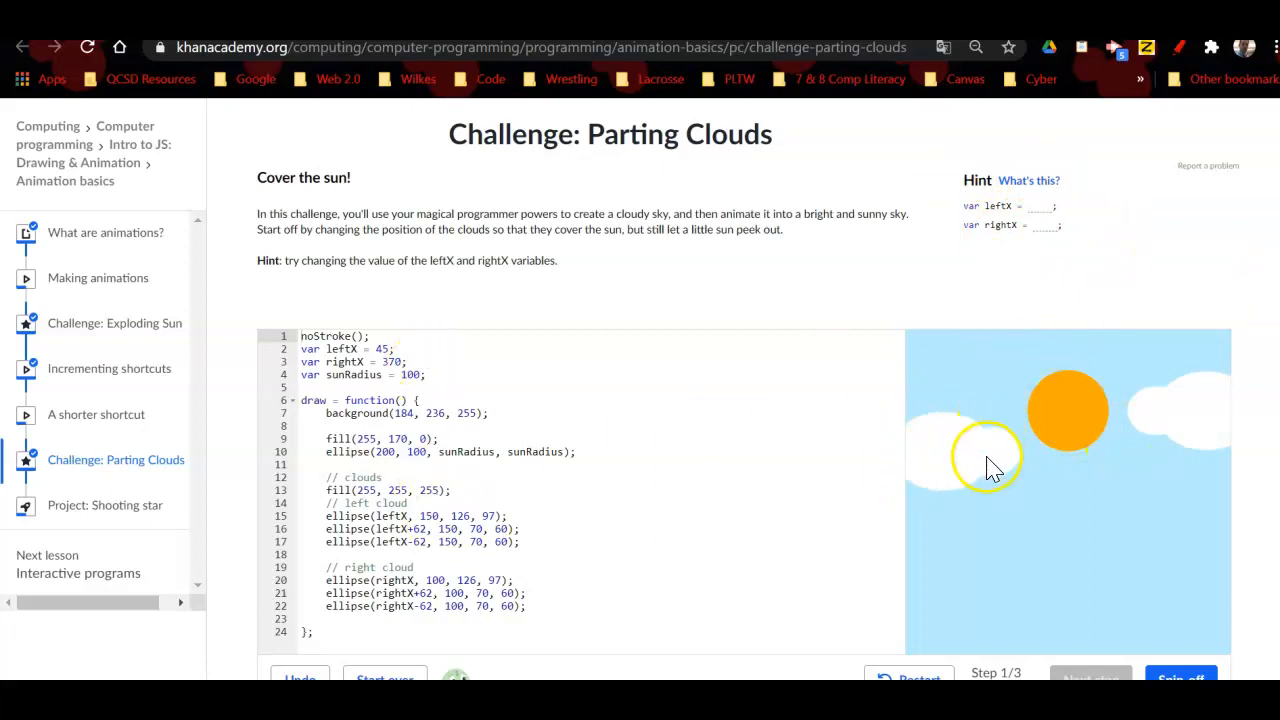
pyautogui.moveTo(945, 475)
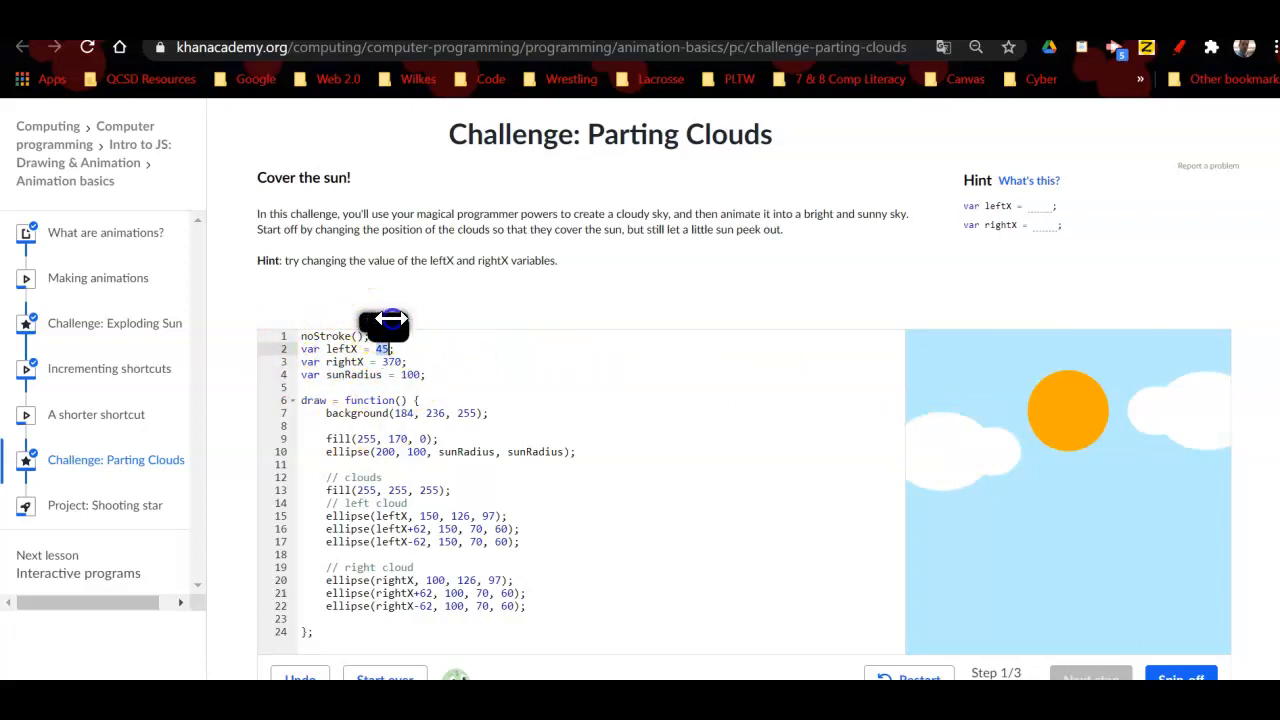
# Step: Change the leftX cloud position value in the code, typing 133
pyautogui.write('133')
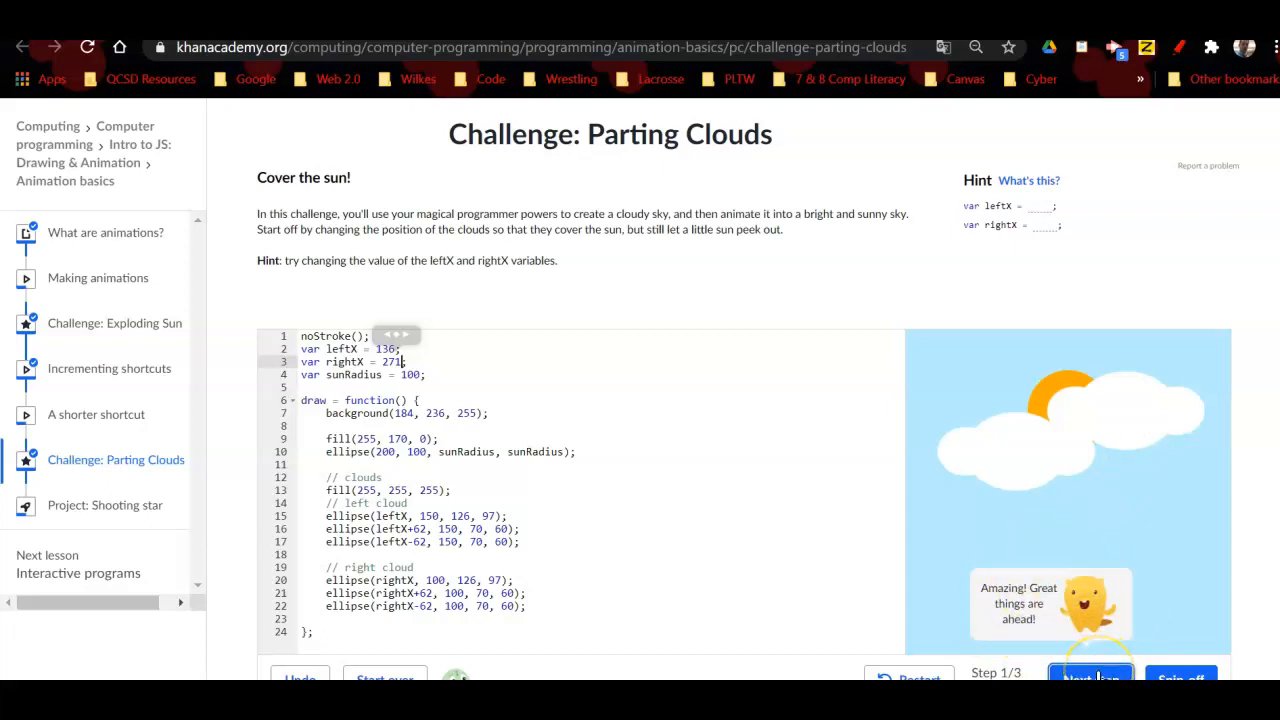
# Step: Advance to step 2/3, 'Part the clouds!', and scroll down to its instructions
pyautogui.click(1090, 678)
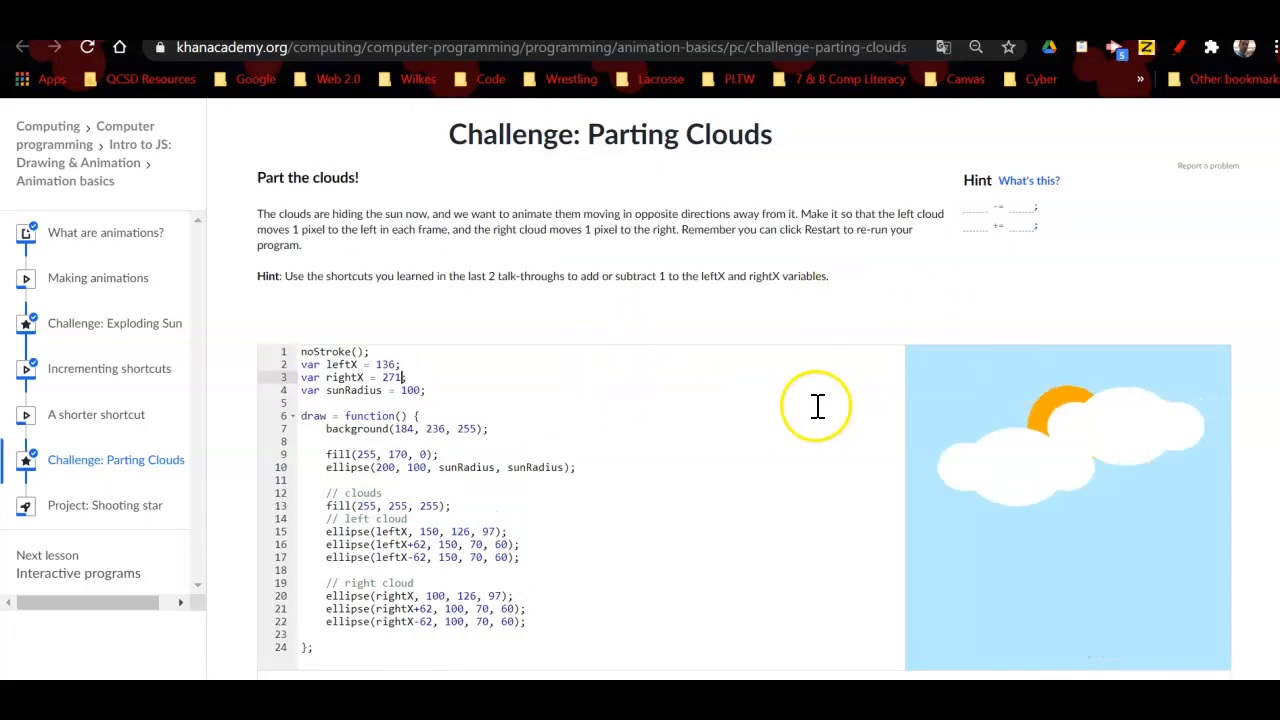
pyautogui.moveTo(780, 302)
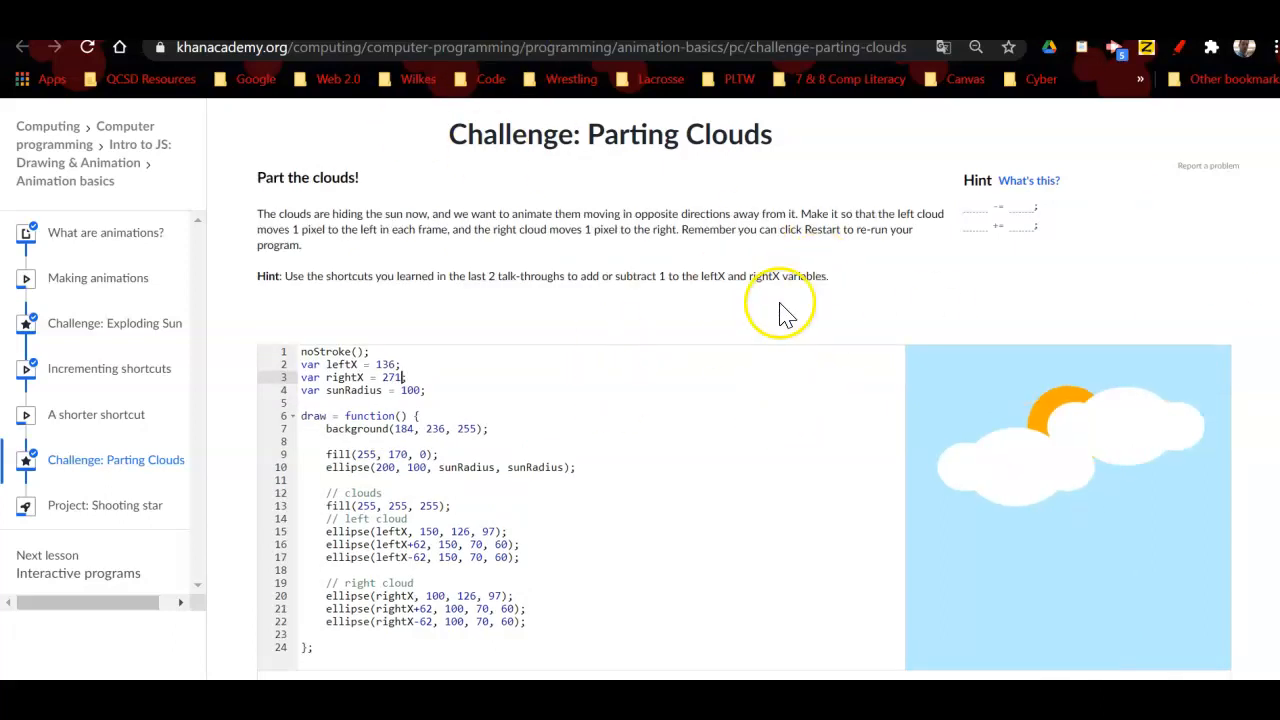
pyautogui.scroll(-3)
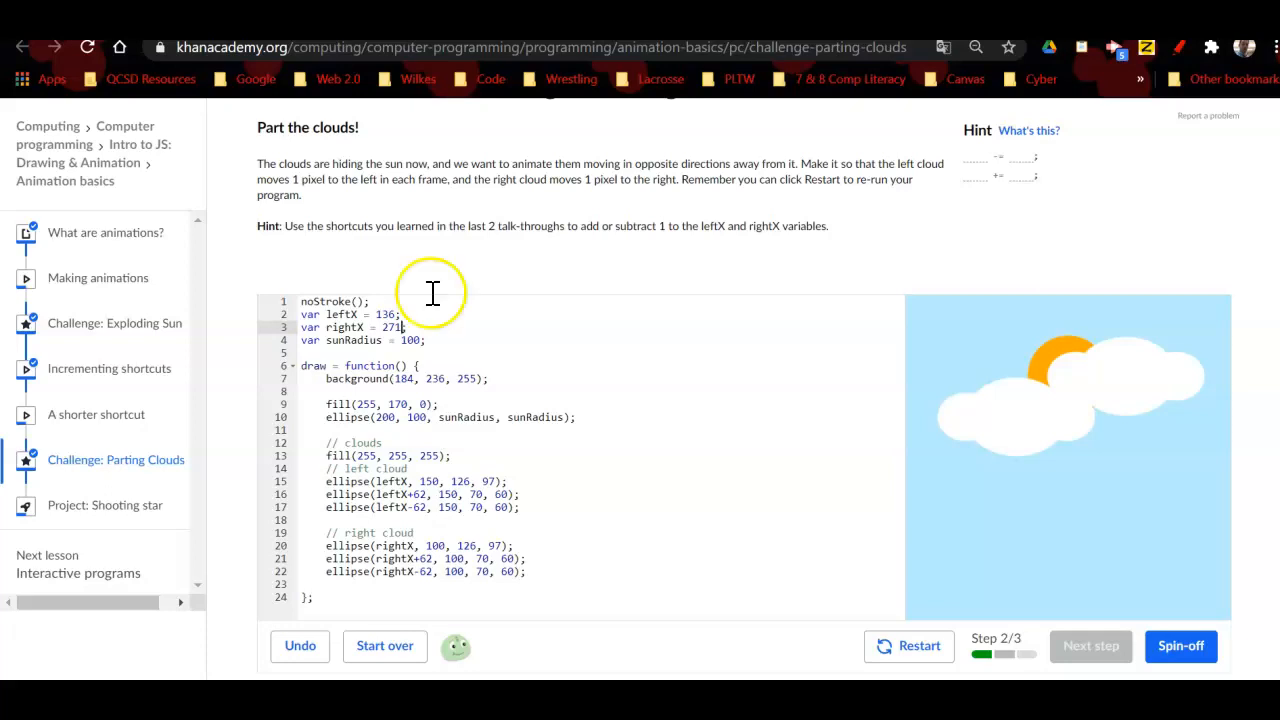
pyautogui.moveTo(517, 179)
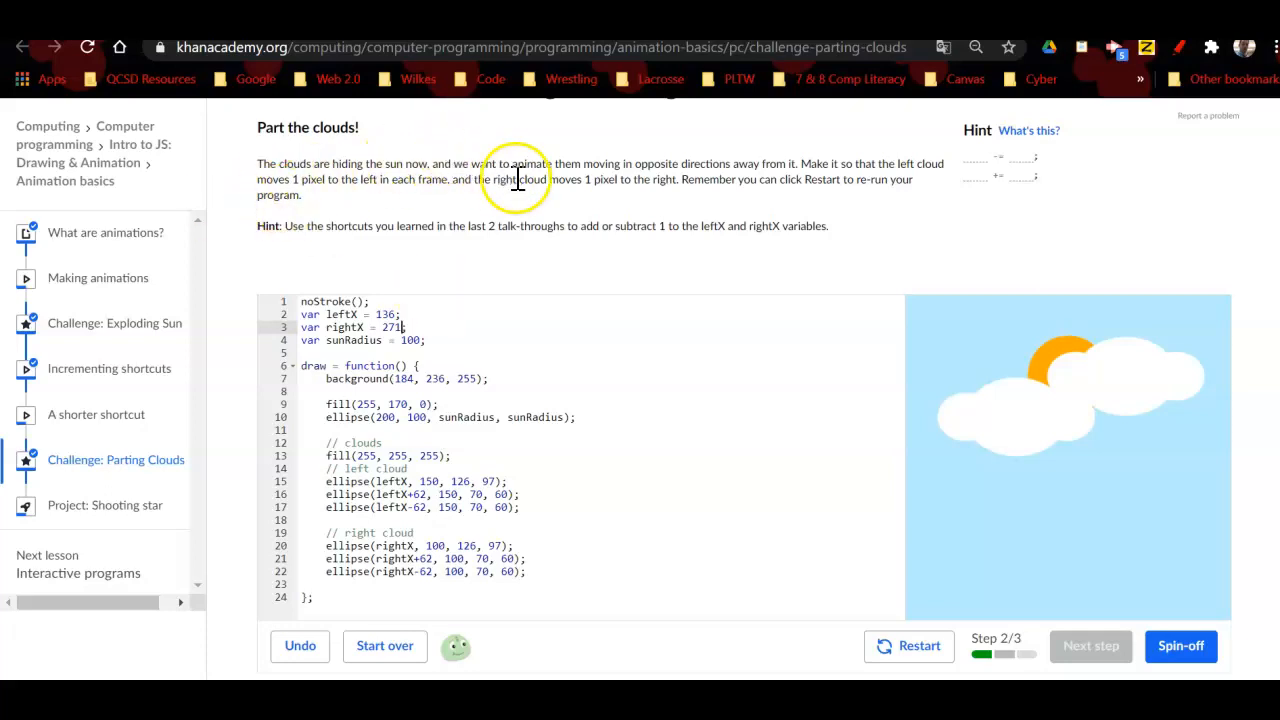
pyautogui.moveTo(748, 170)
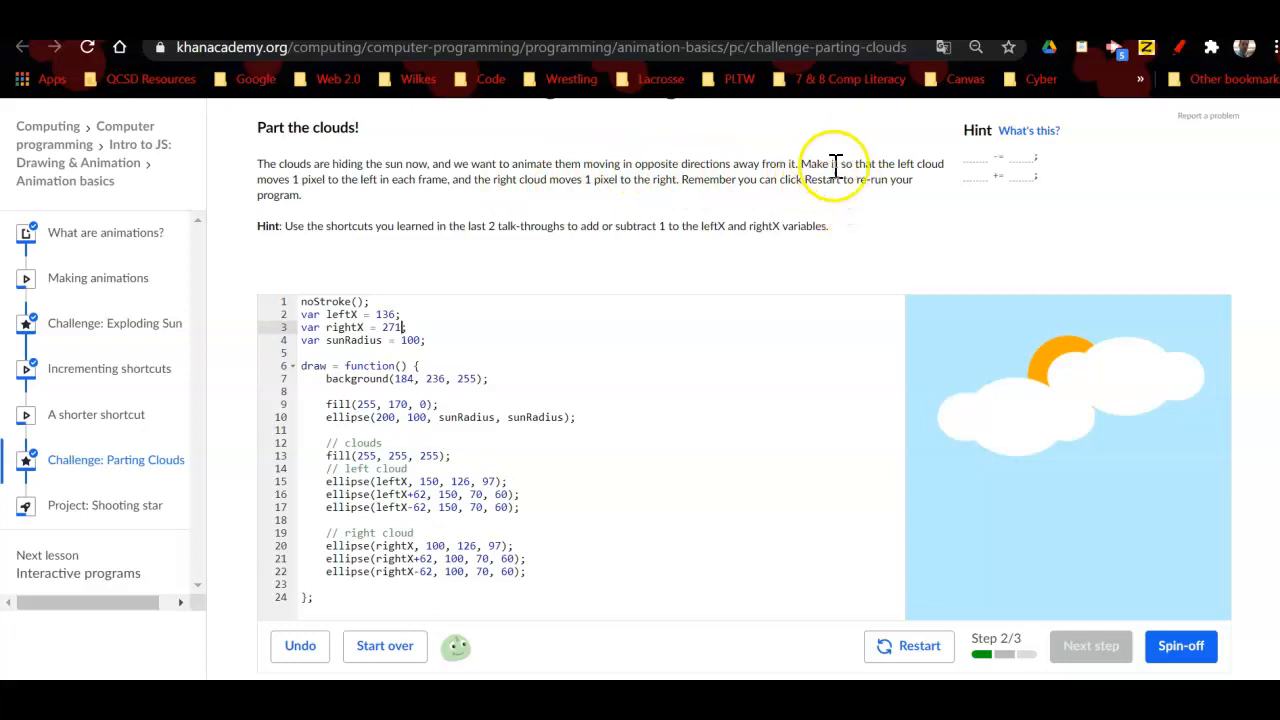
pyautogui.moveTo(930, 240)
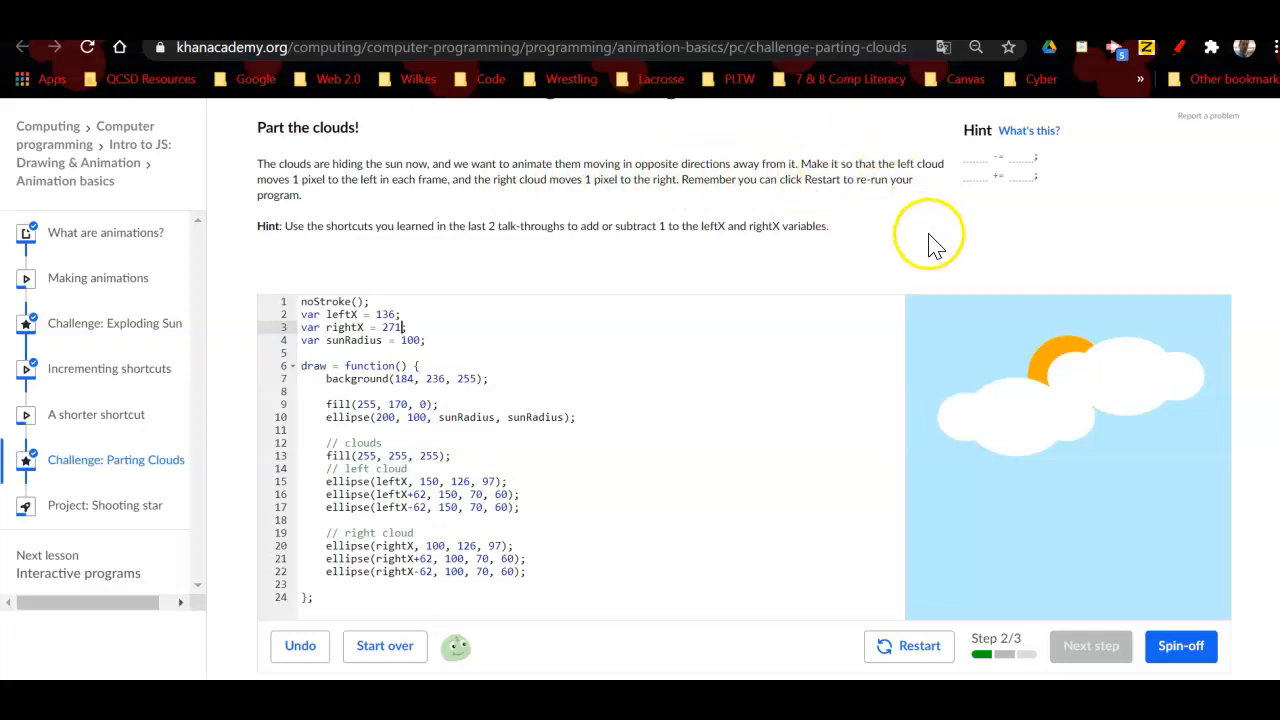
pyautogui.moveTo(1008, 410)
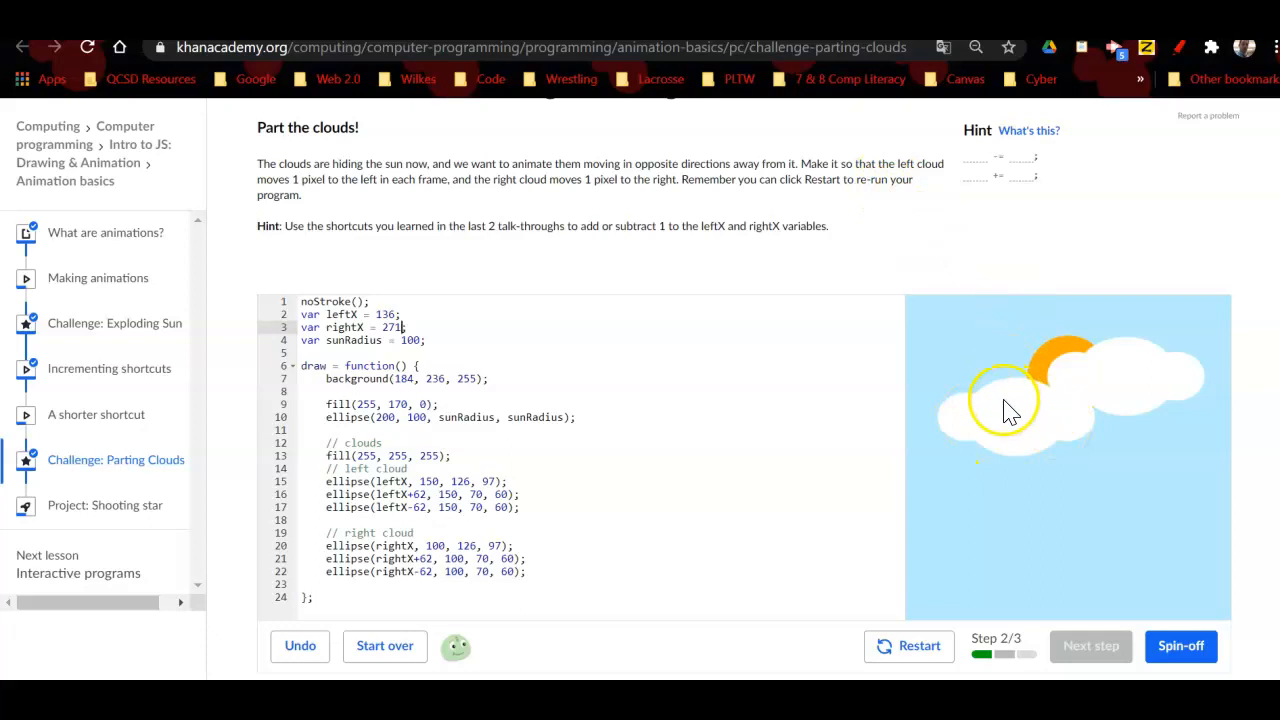
pyautogui.moveTo(1035, 425)
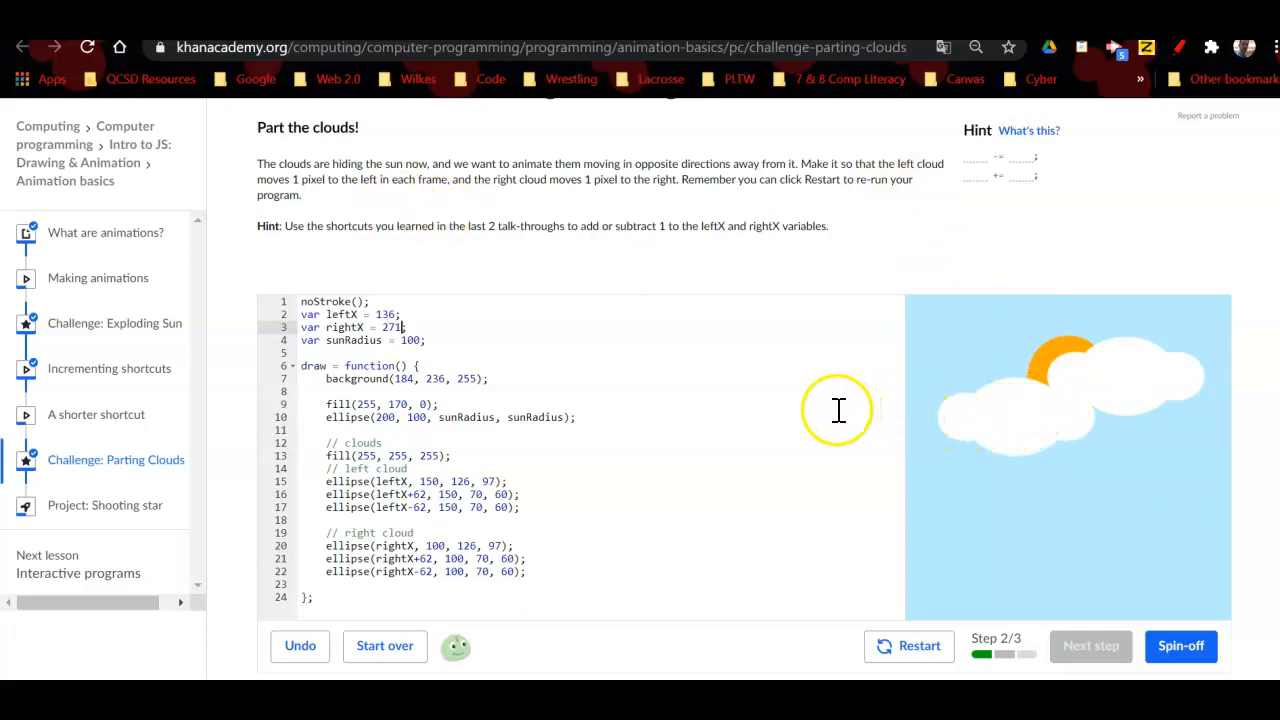
pyautogui.moveTo(578, 194)
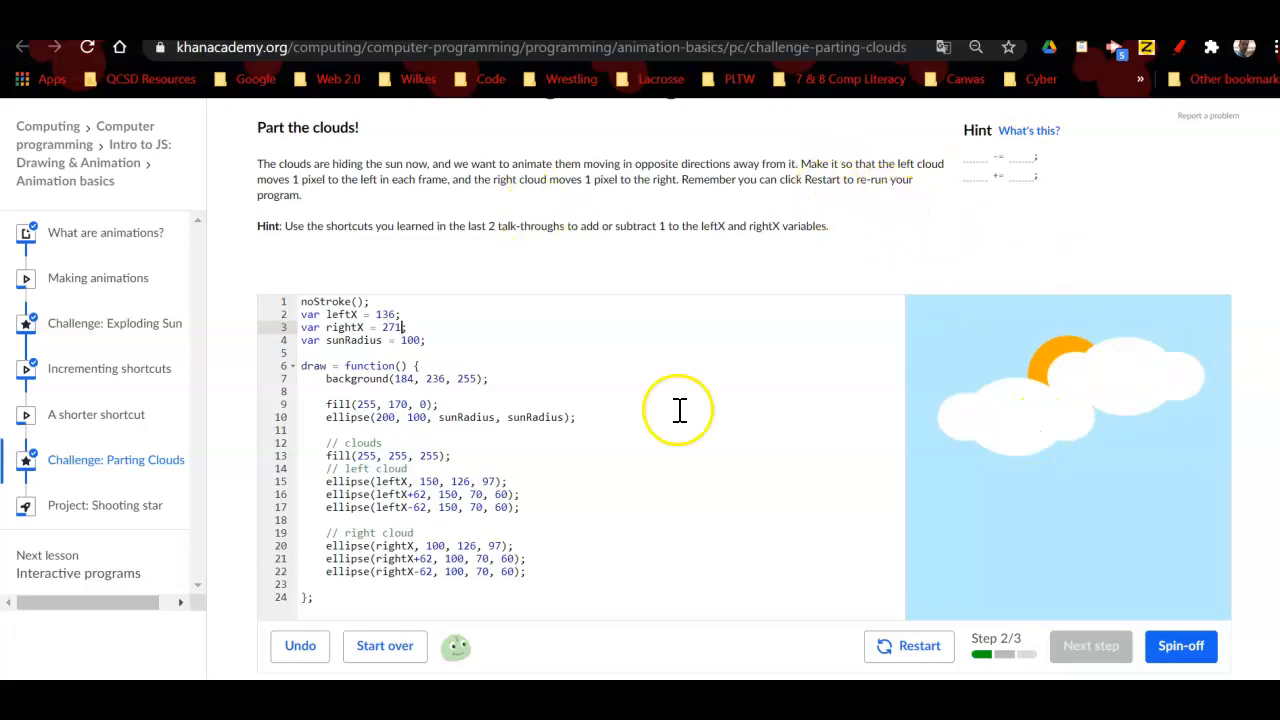
pyautogui.moveTo(883, 600)
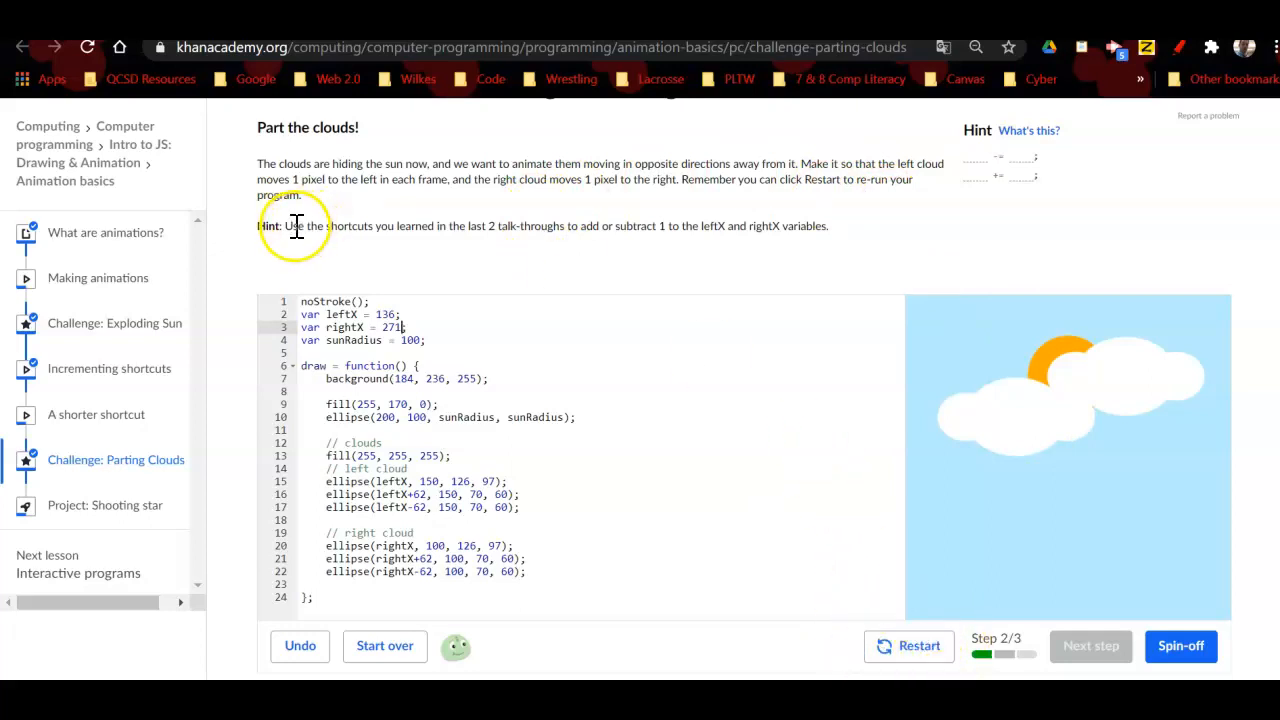
pyautogui.moveTo(620, 270)
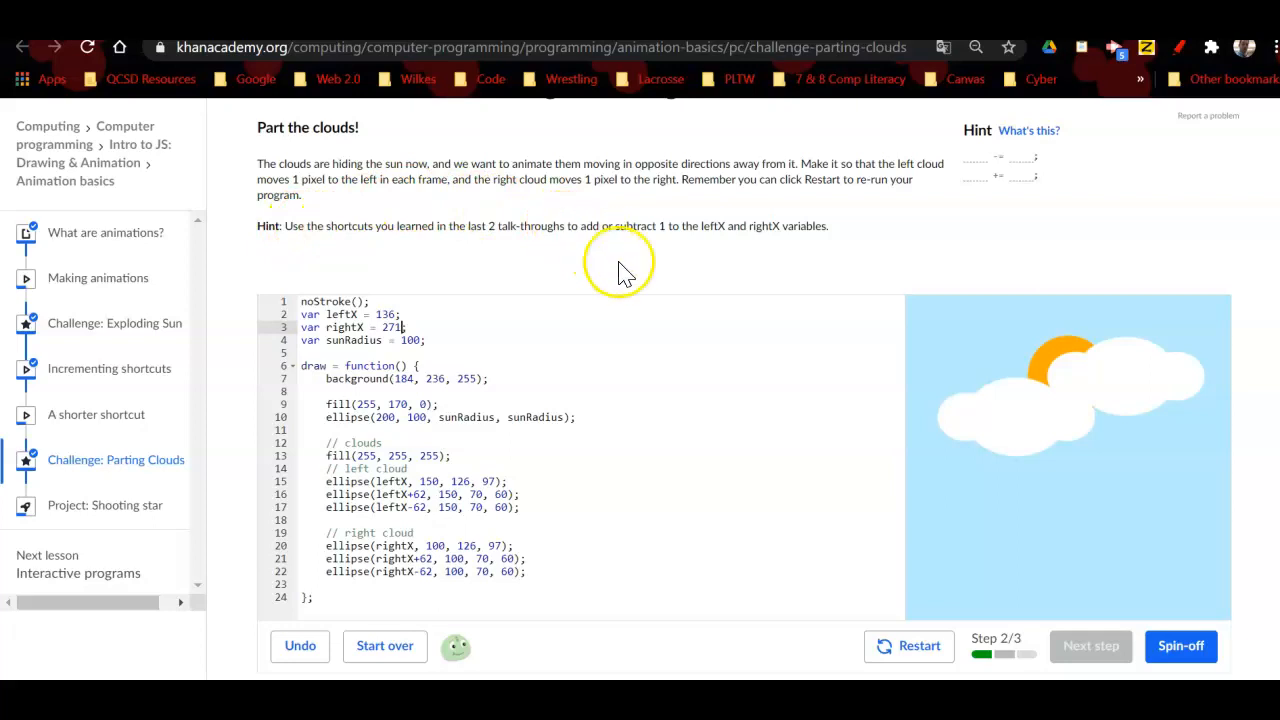
pyautogui.moveTo(700, 260)
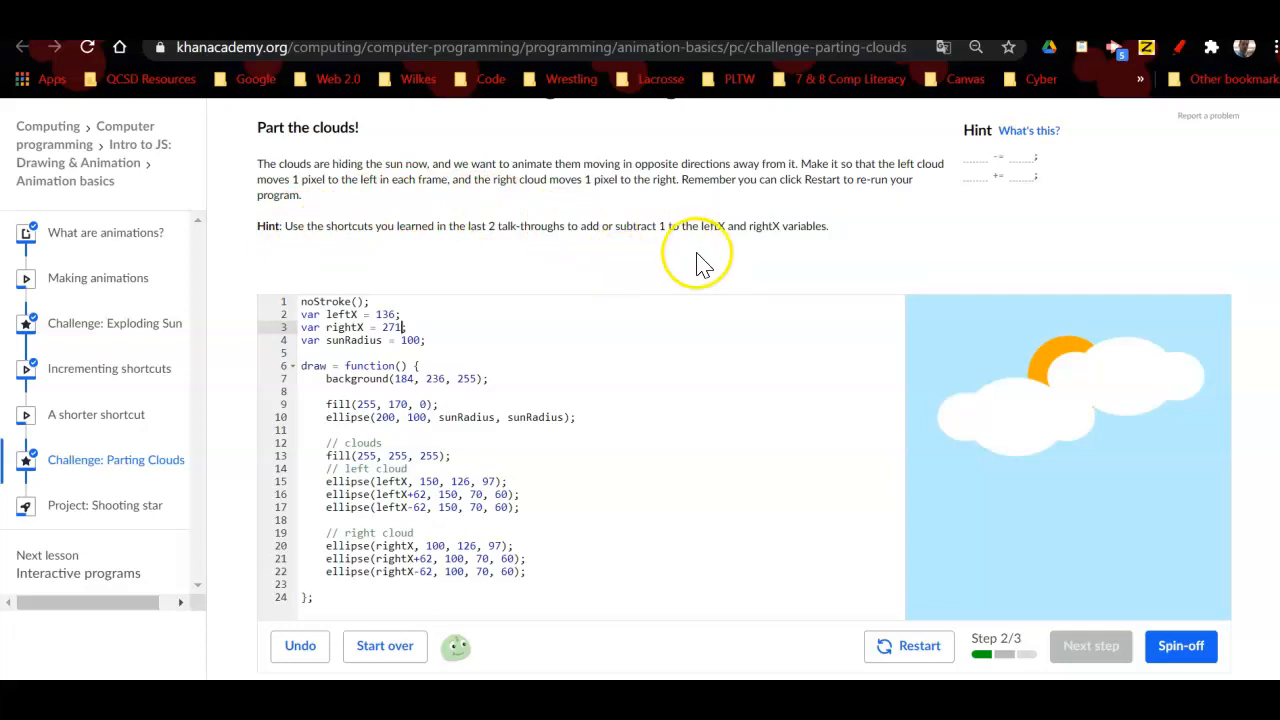
pyautogui.moveTo(865, 280)
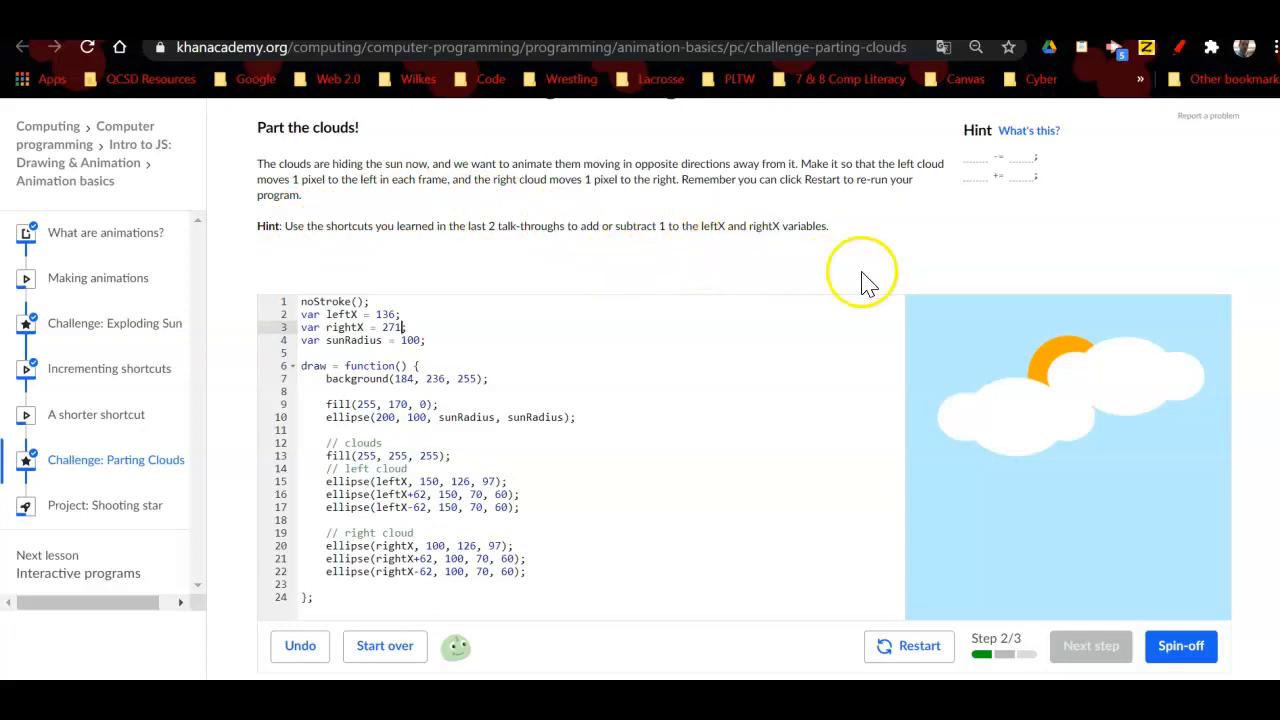
pyautogui.moveTo(995, 333)
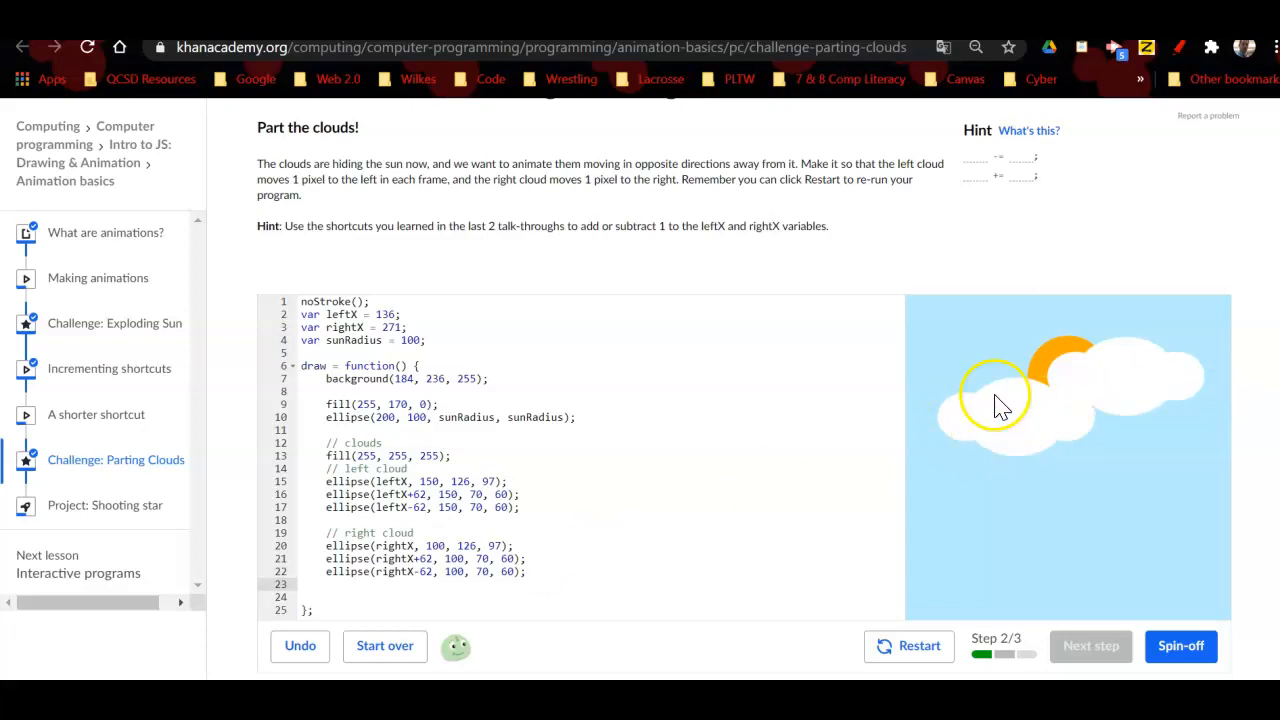
pyautogui.moveTo(1050, 425)
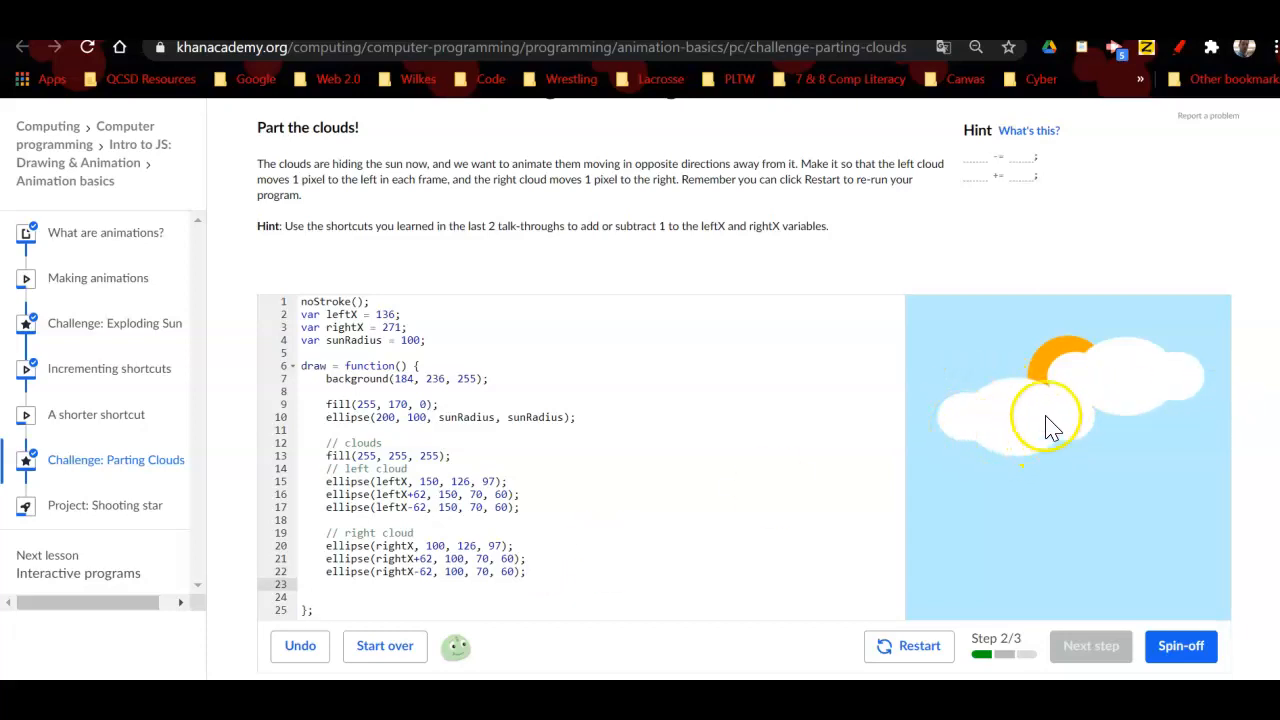
pyautogui.moveTo(995, 418)
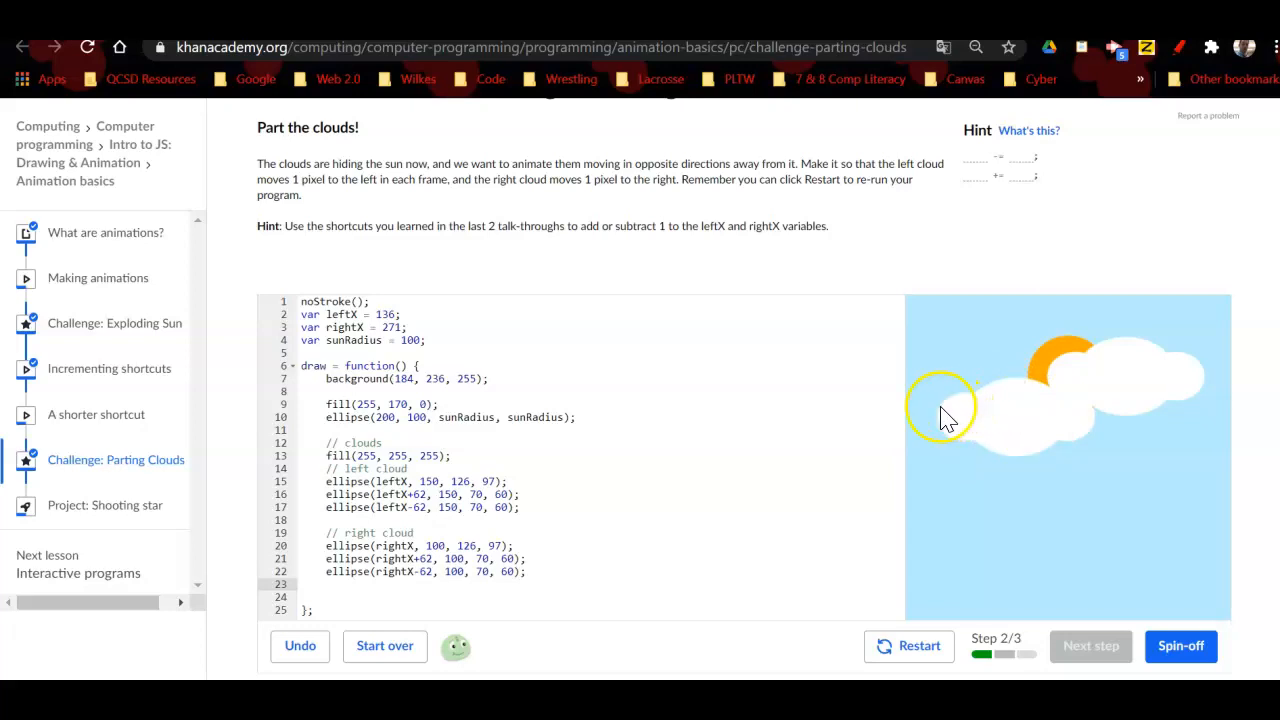
pyautogui.moveTo(960, 270)
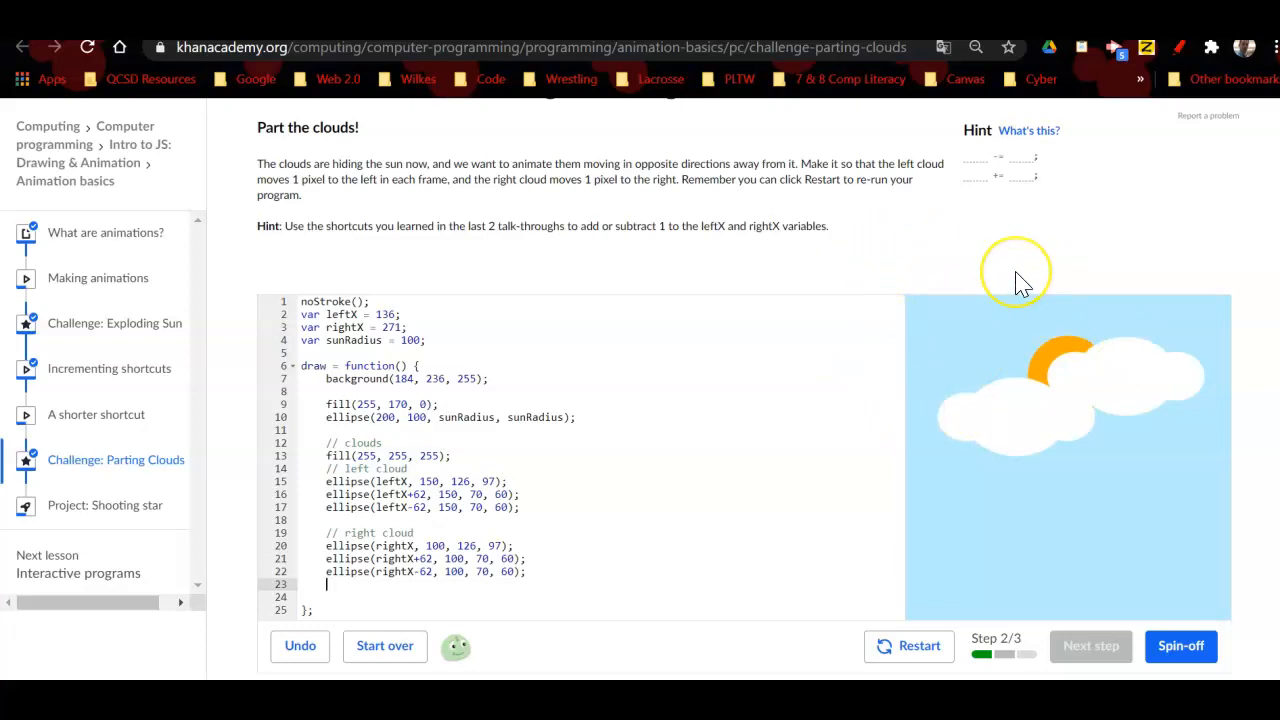
pyautogui.moveTo(908, 263)
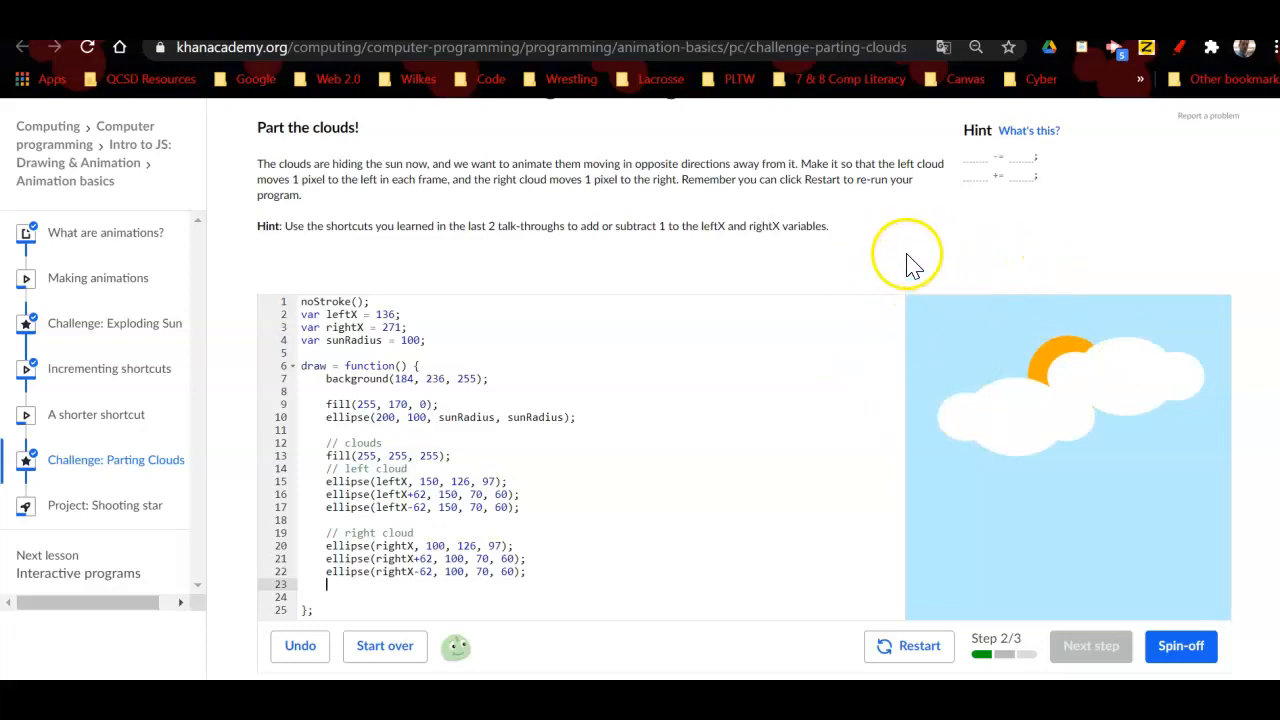
pyautogui.moveTo(908, 298)
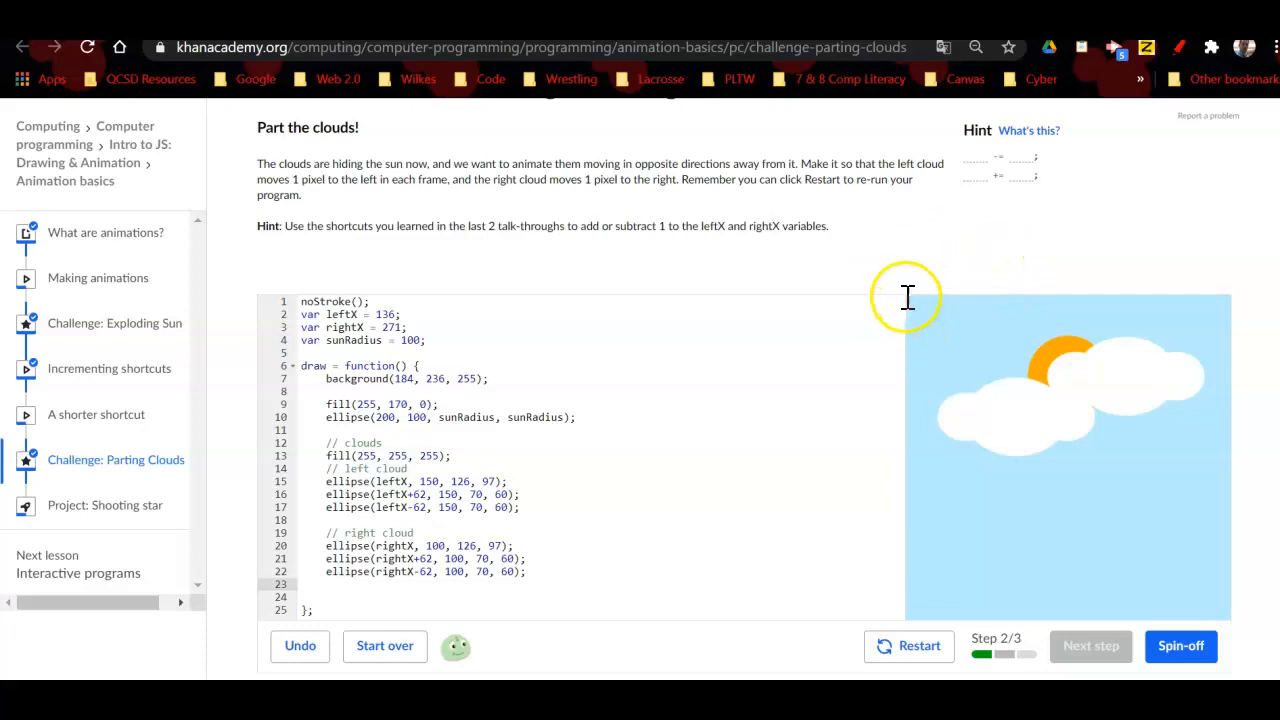
pyautogui.moveTo(1243, 323)
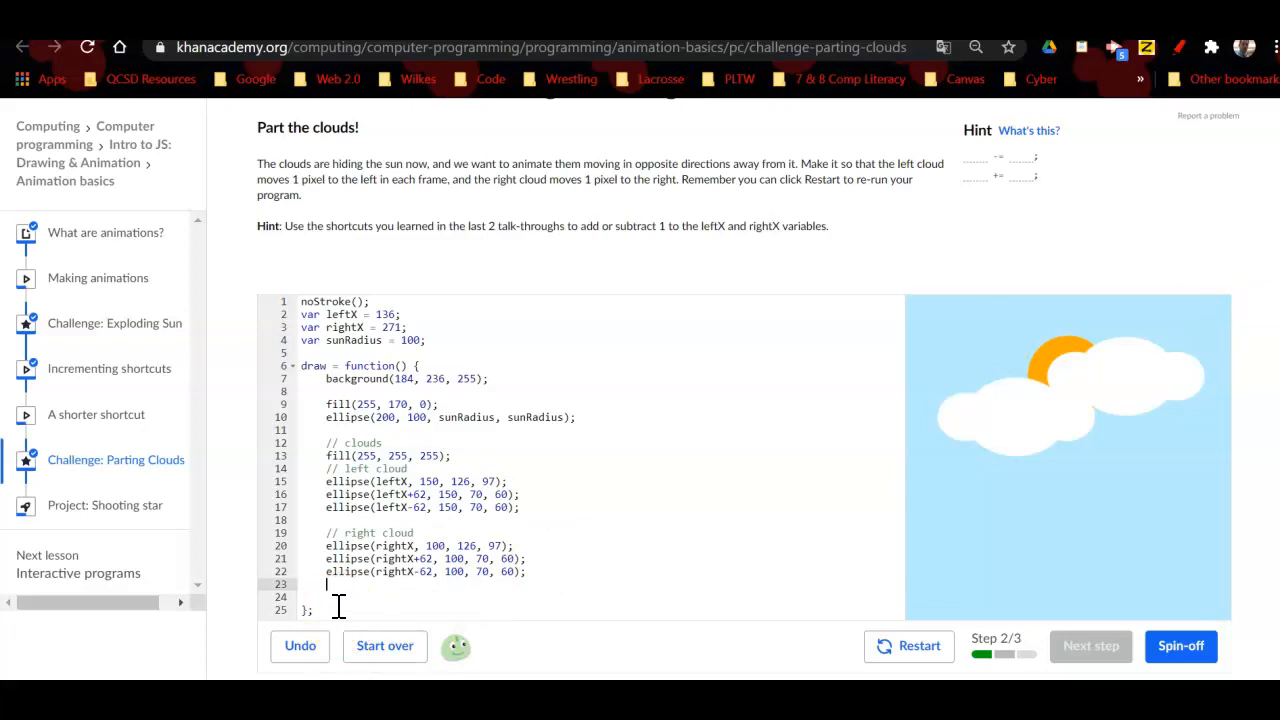
# Step: Add `leftX -= 2;` at the end of draw, restart the animation, and begin a new line
pyautogui.write('lef')
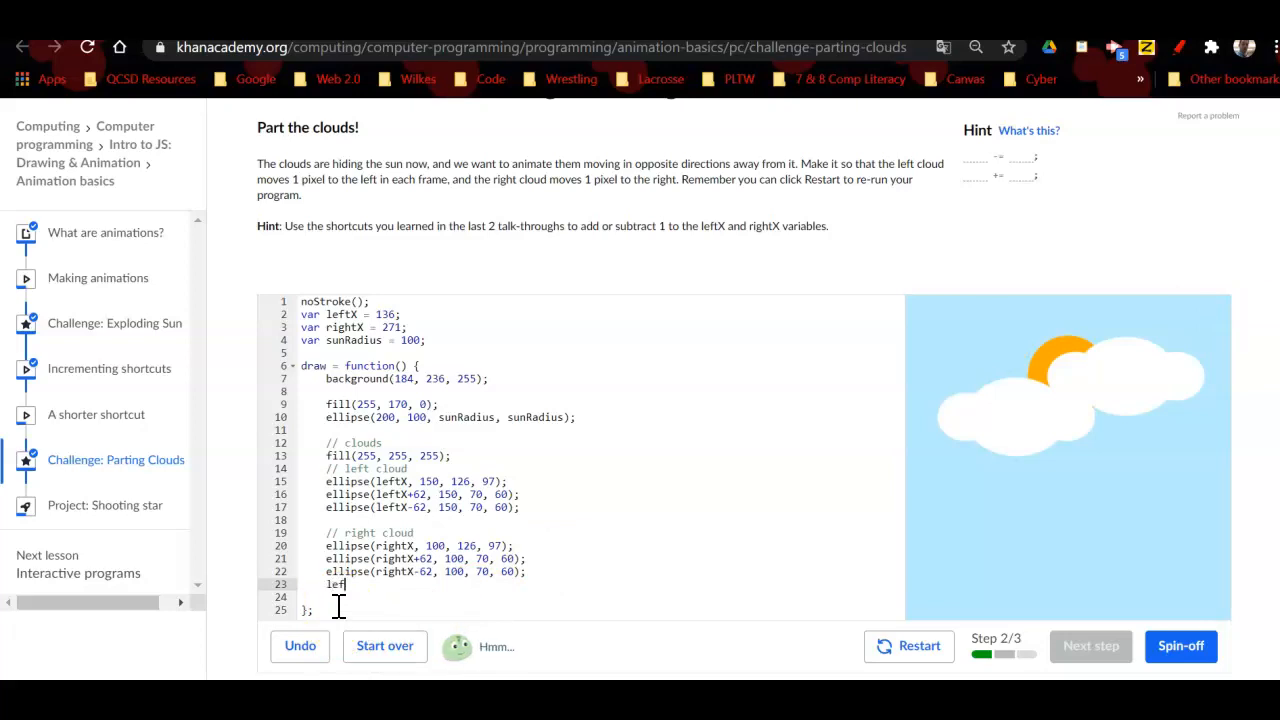
pyautogui.write('tX')
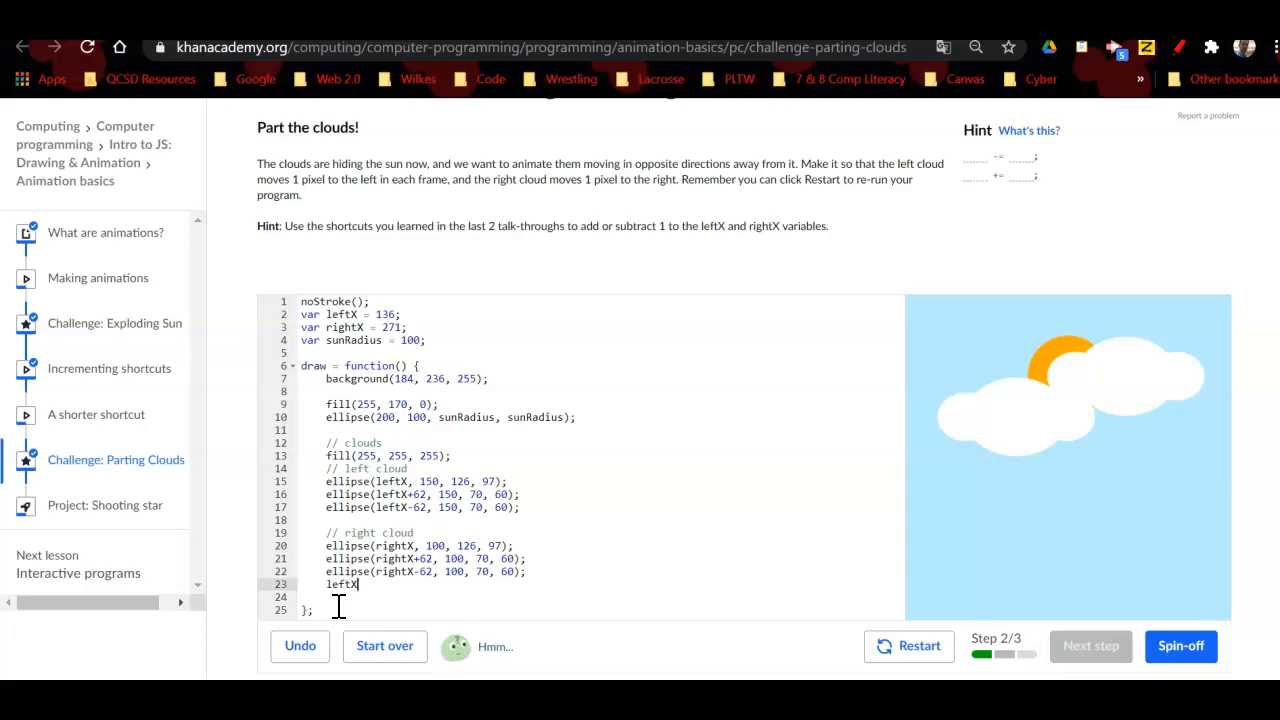
pyautogui.write('=')
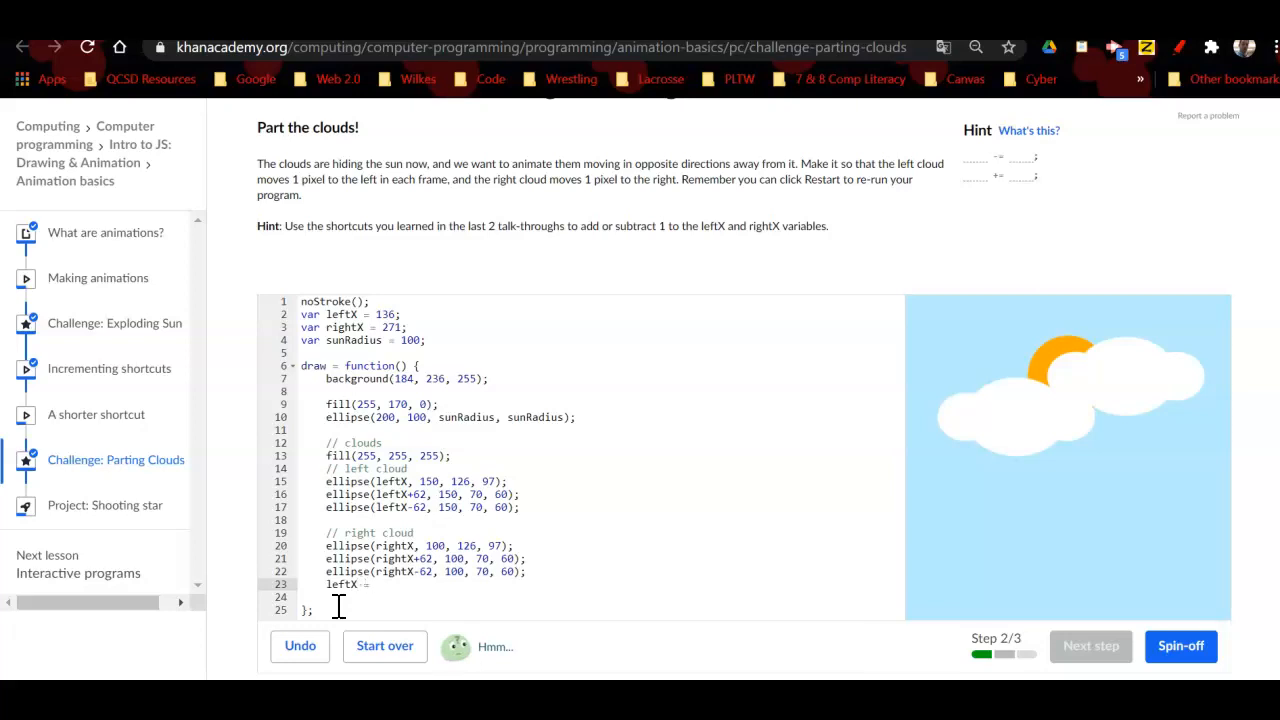
pyautogui.write('=2')
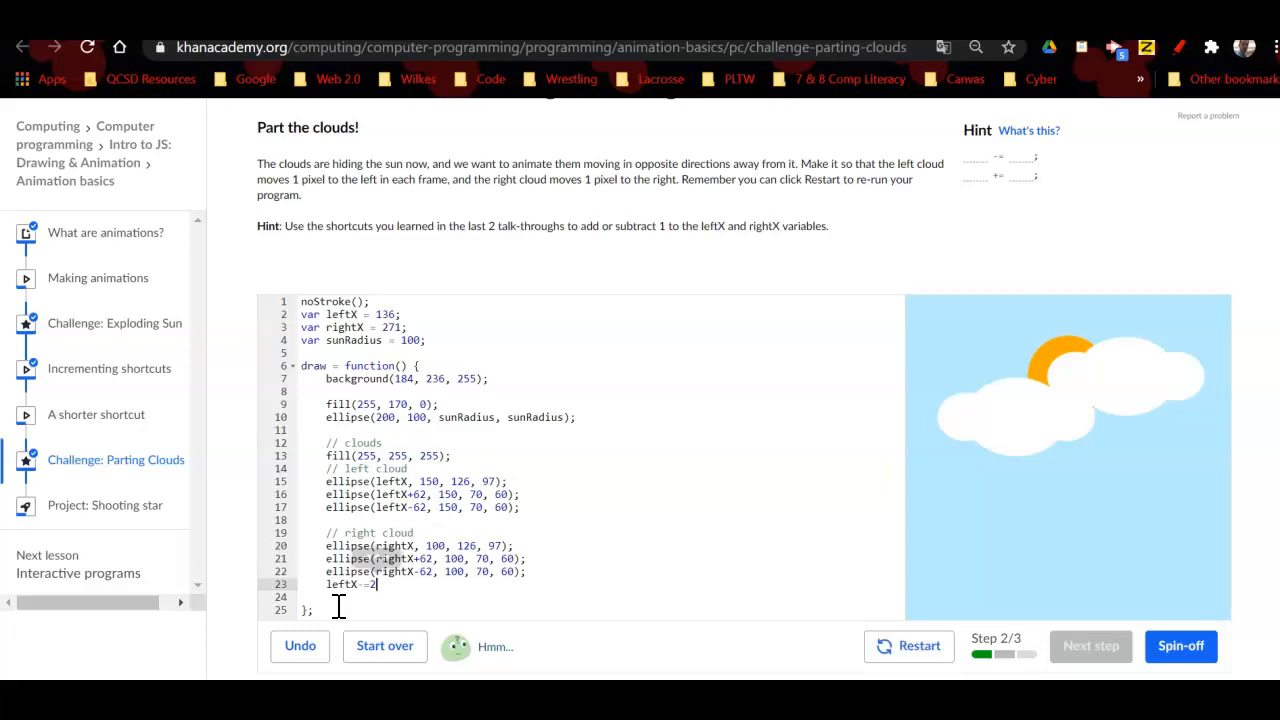
pyautogui.write(';')
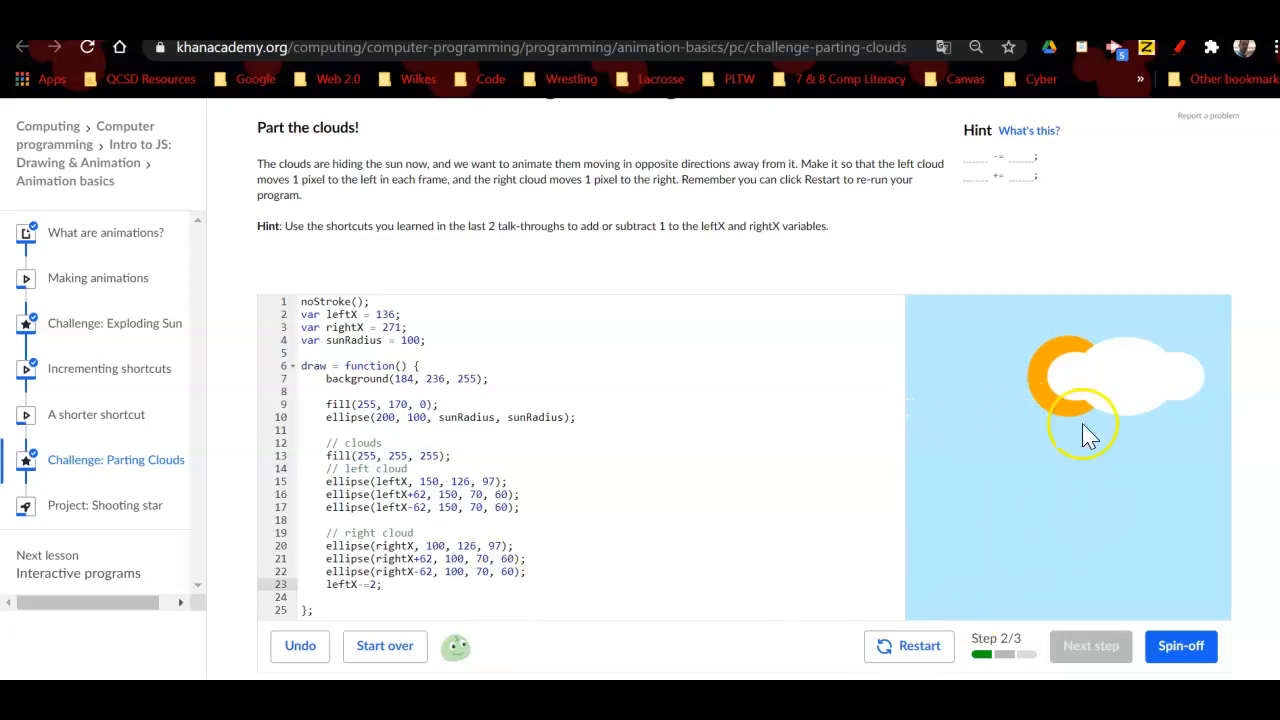
pyautogui.click(908, 645)
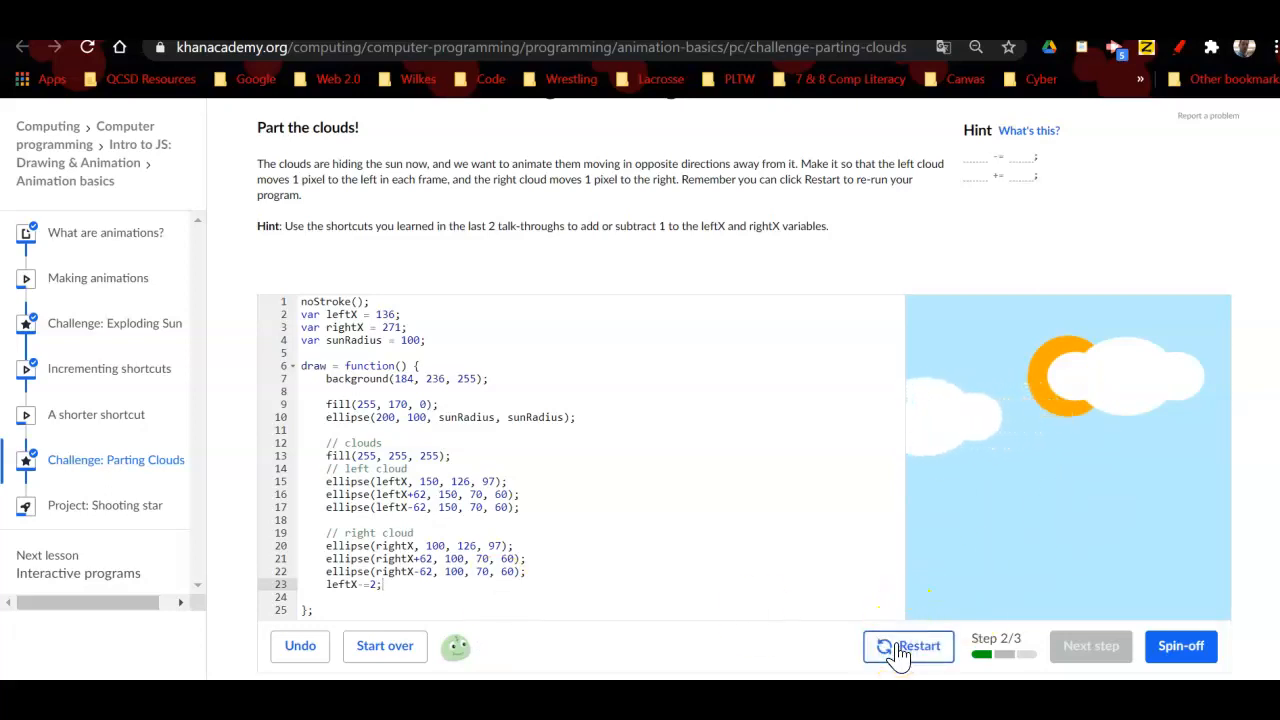
pyautogui.click(908, 645)
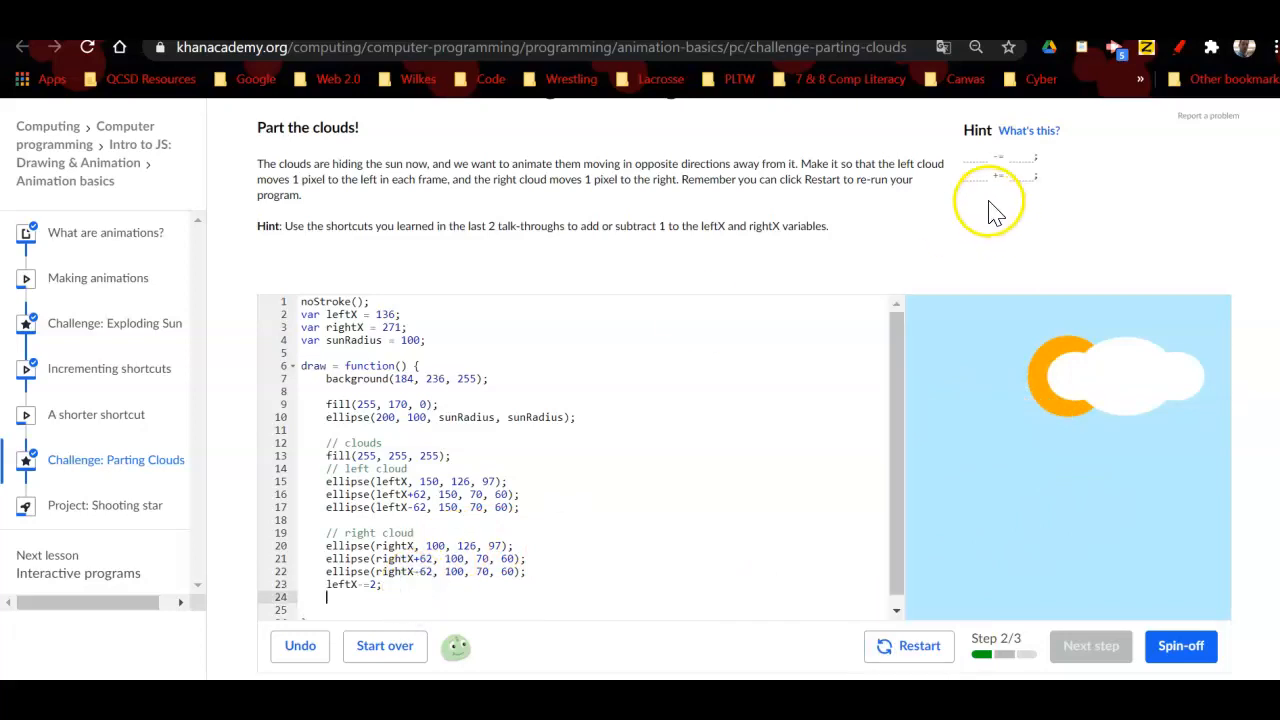
pyautogui.moveTo(843, 248)
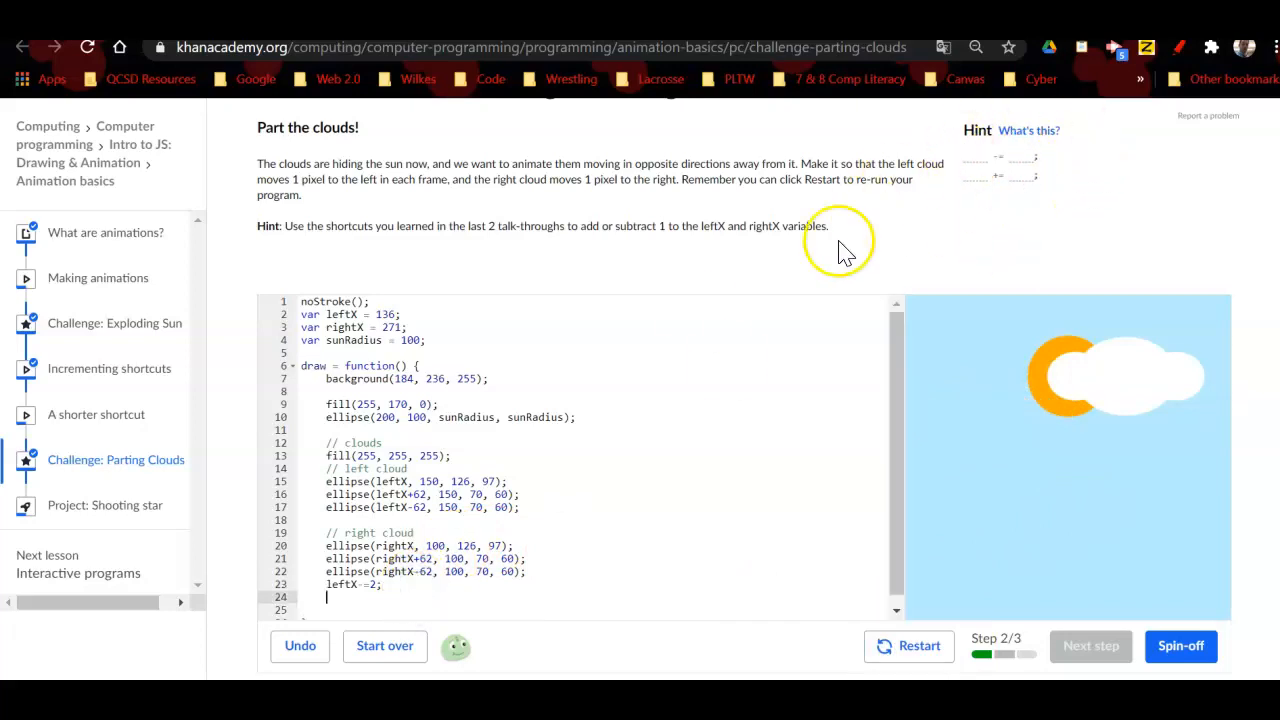
# Step: Add `rightX += 2;` on line 24 and replay the animation several times
pyautogui.write('right')
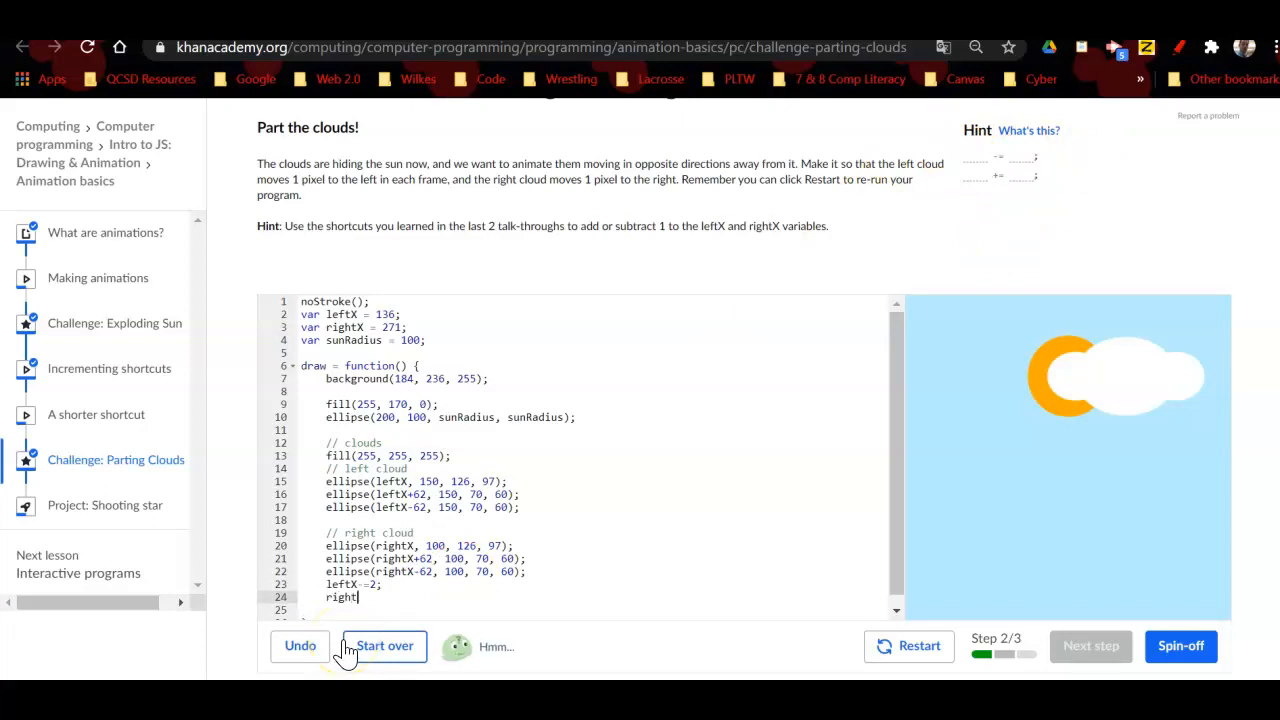
pyautogui.write('X')
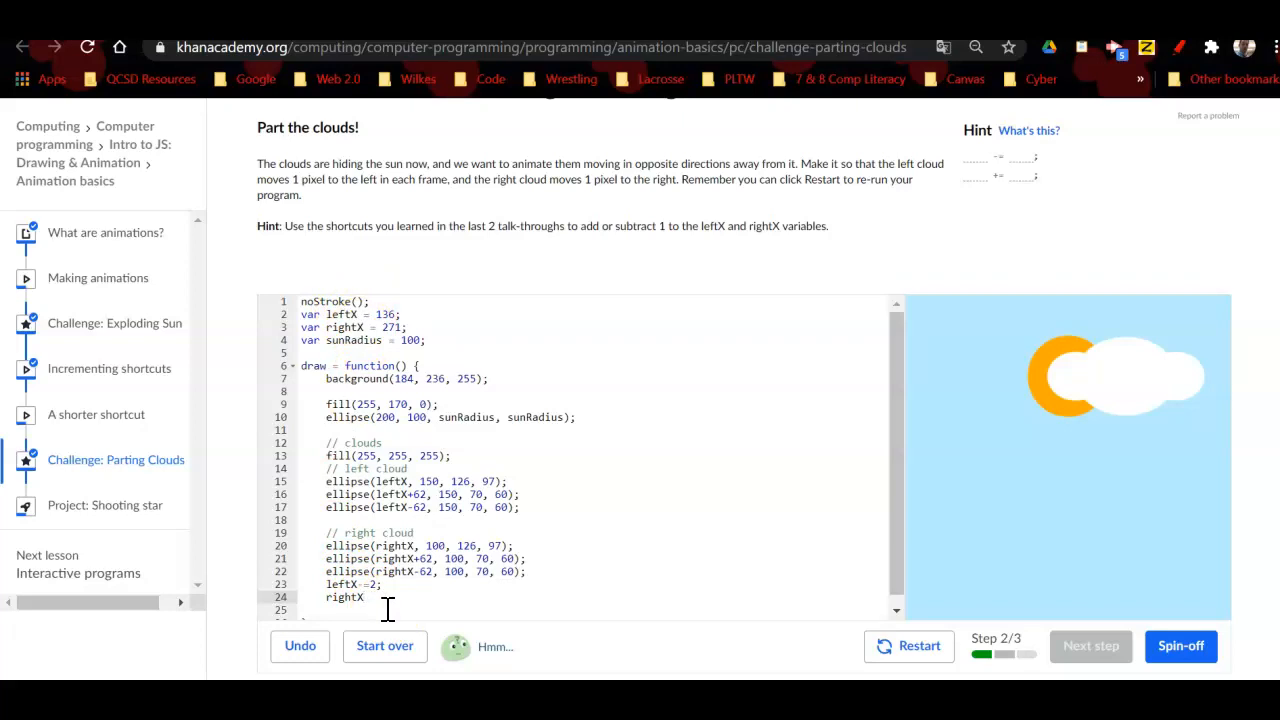
pyautogui.write('+=')
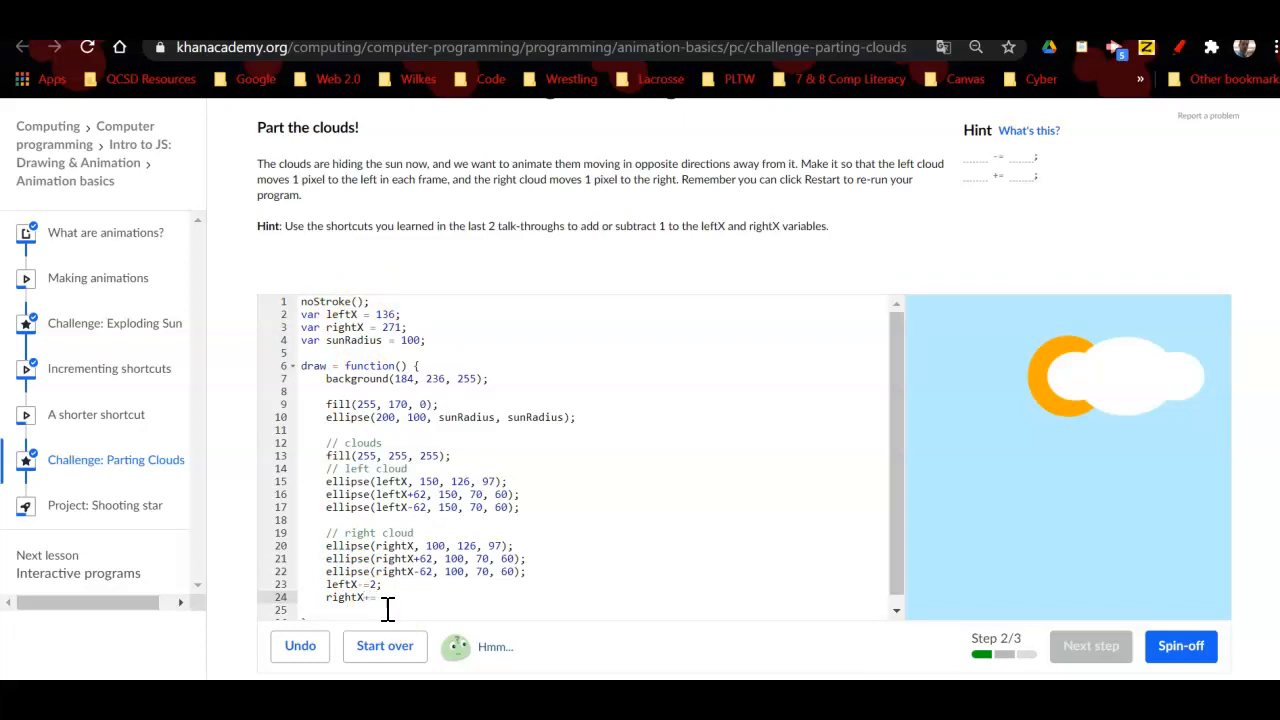
pyautogui.write('2')
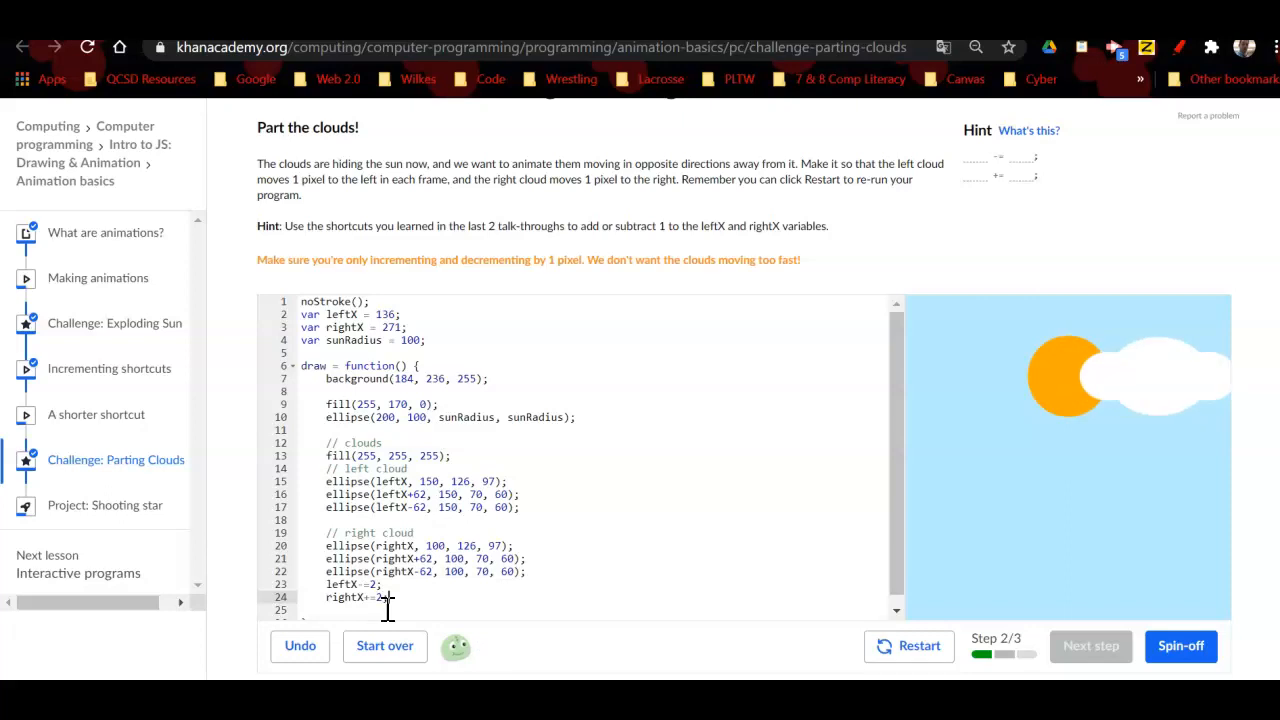
pyautogui.click(917, 645)
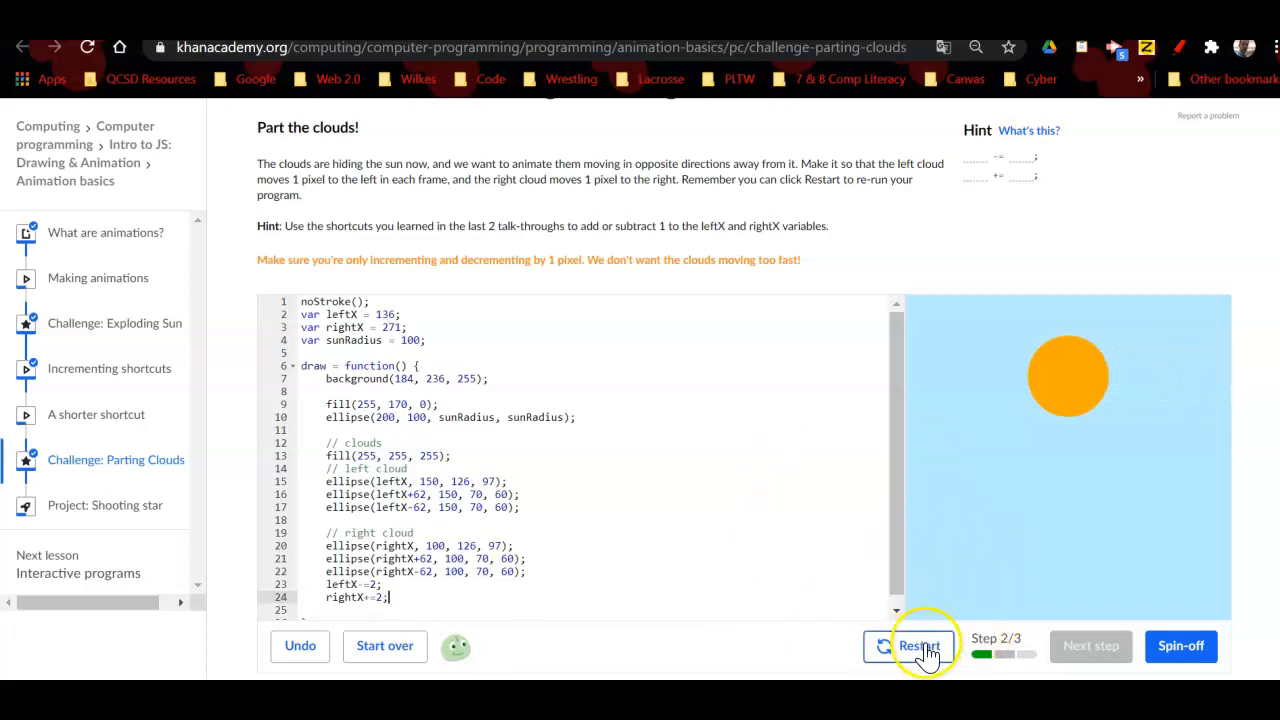
pyautogui.click(908, 645)
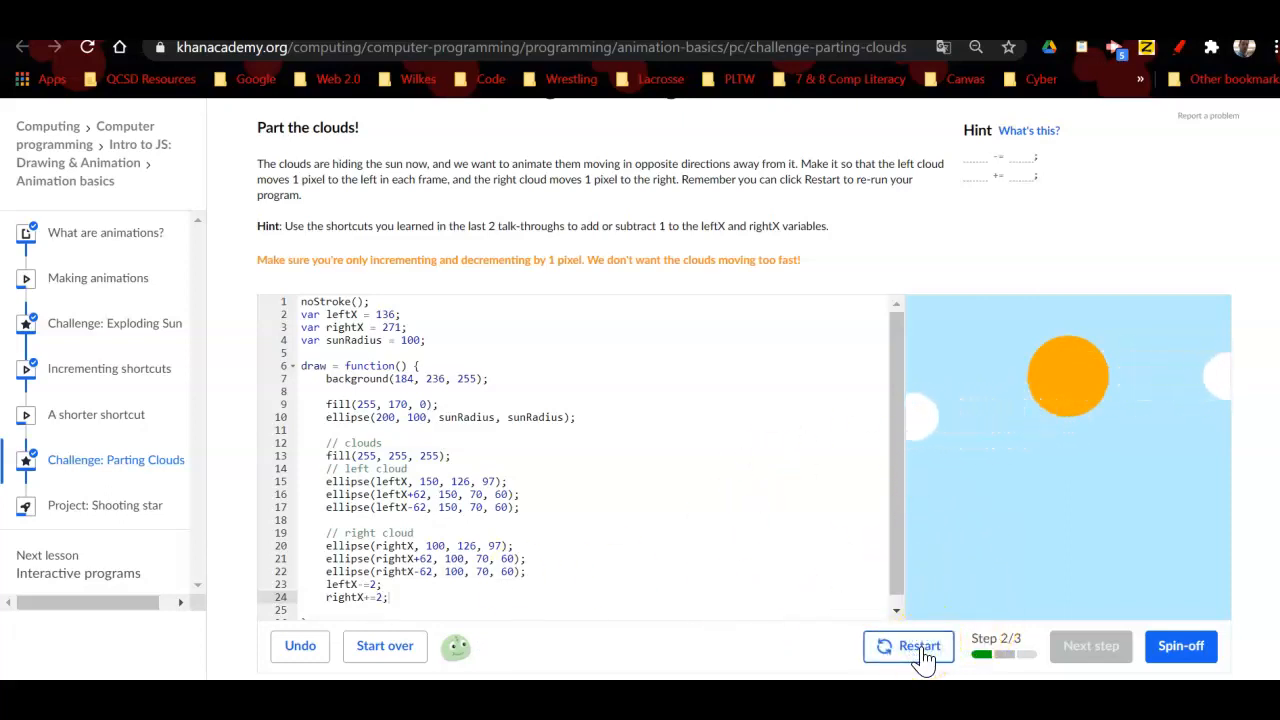
pyautogui.click(908, 645)
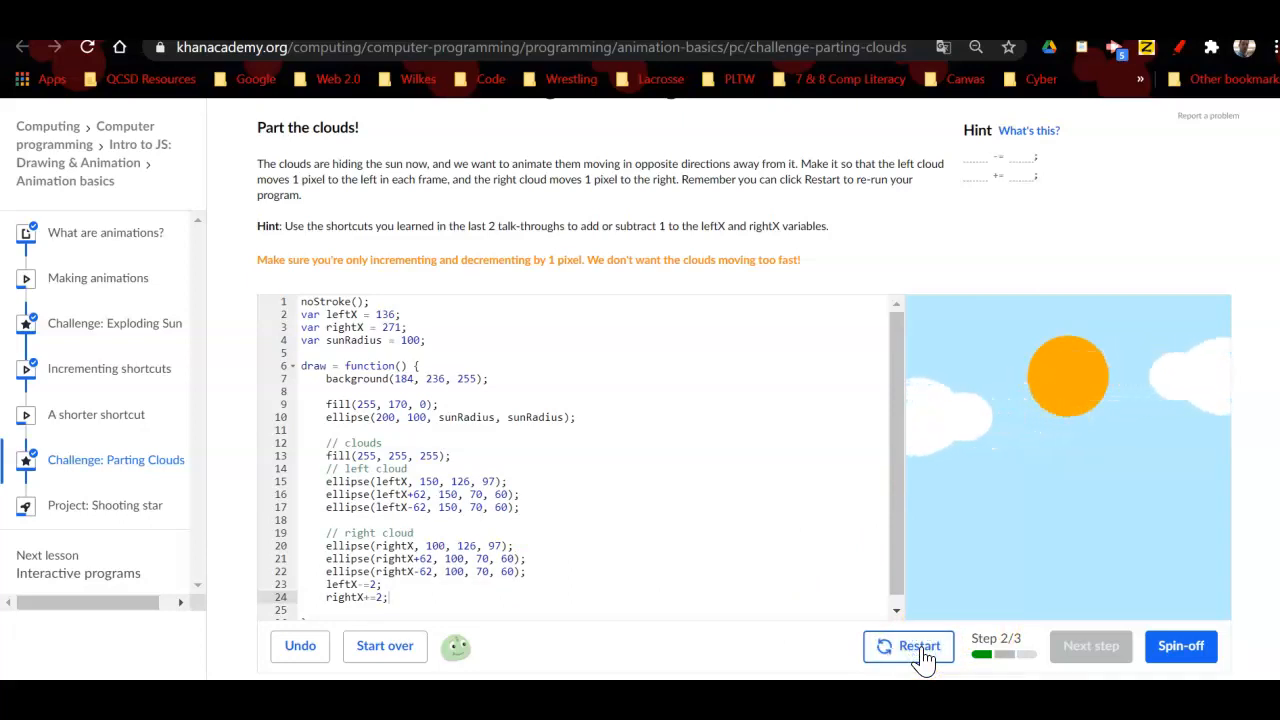
pyautogui.click(908, 645)
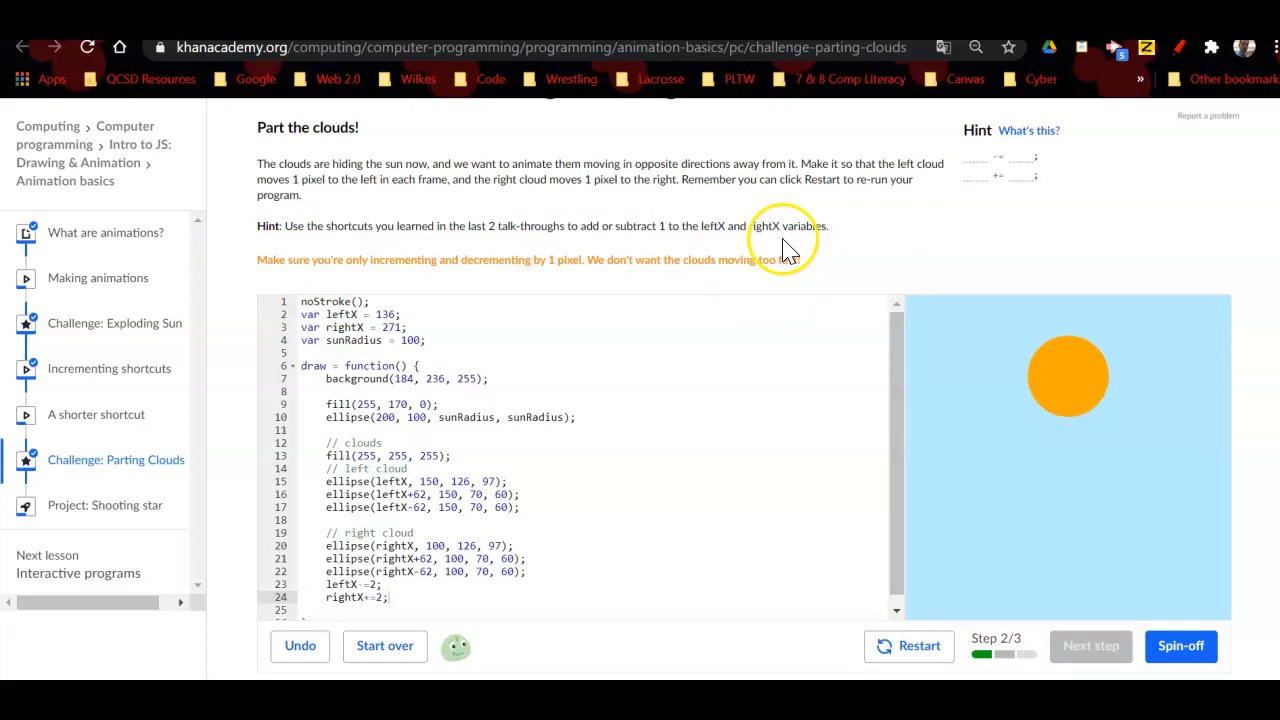
pyautogui.moveTo(605, 280)
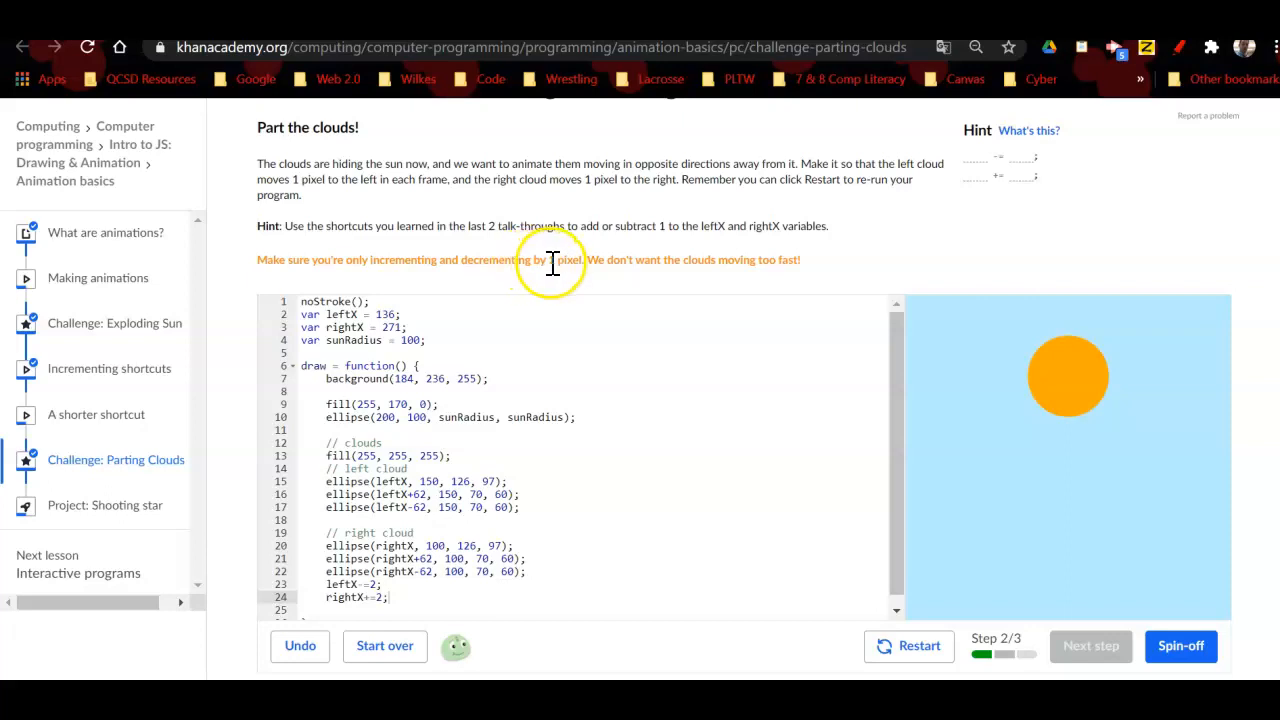
pyautogui.moveTo(746, 330)
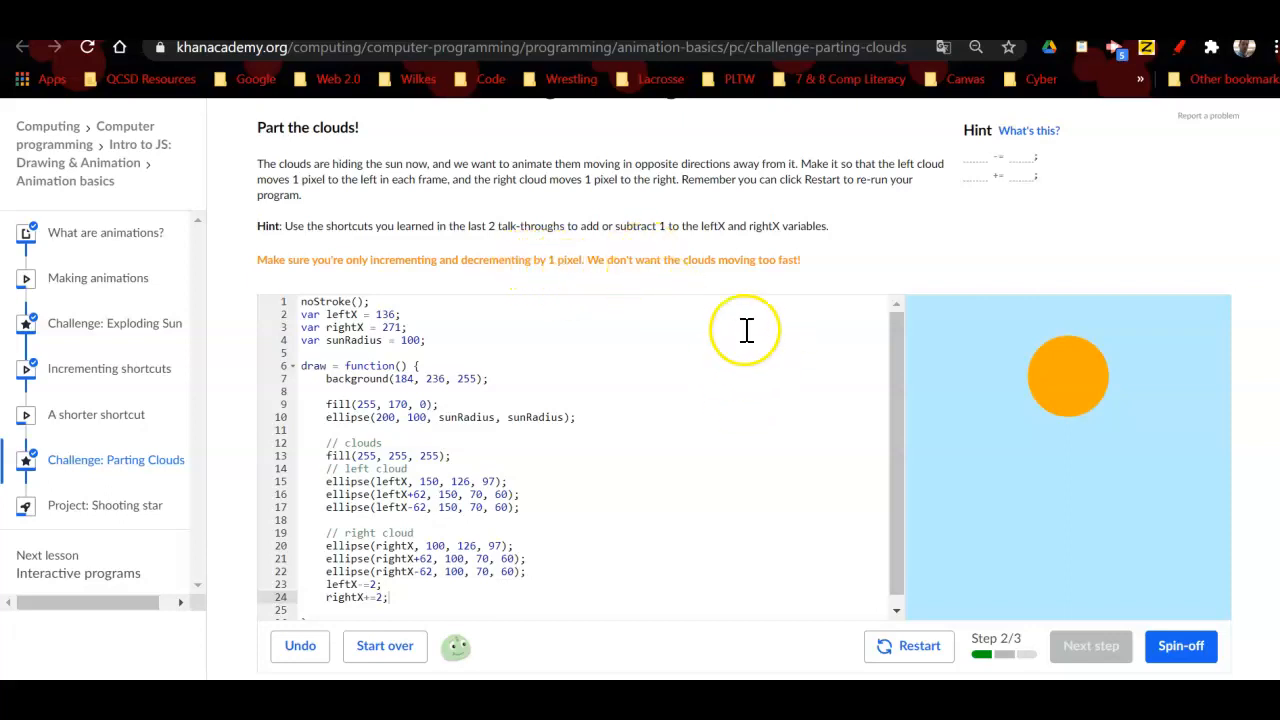
pyautogui.moveTo(685, 300)
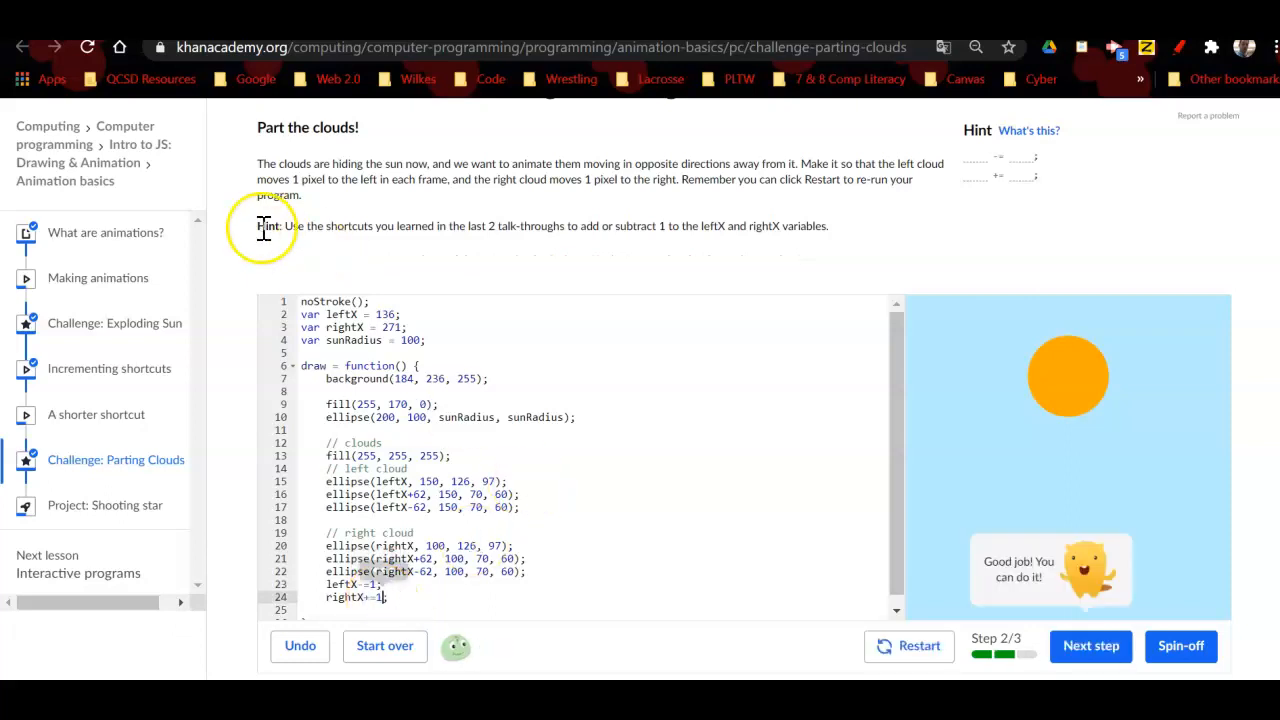
pyautogui.moveTo(564, 341)
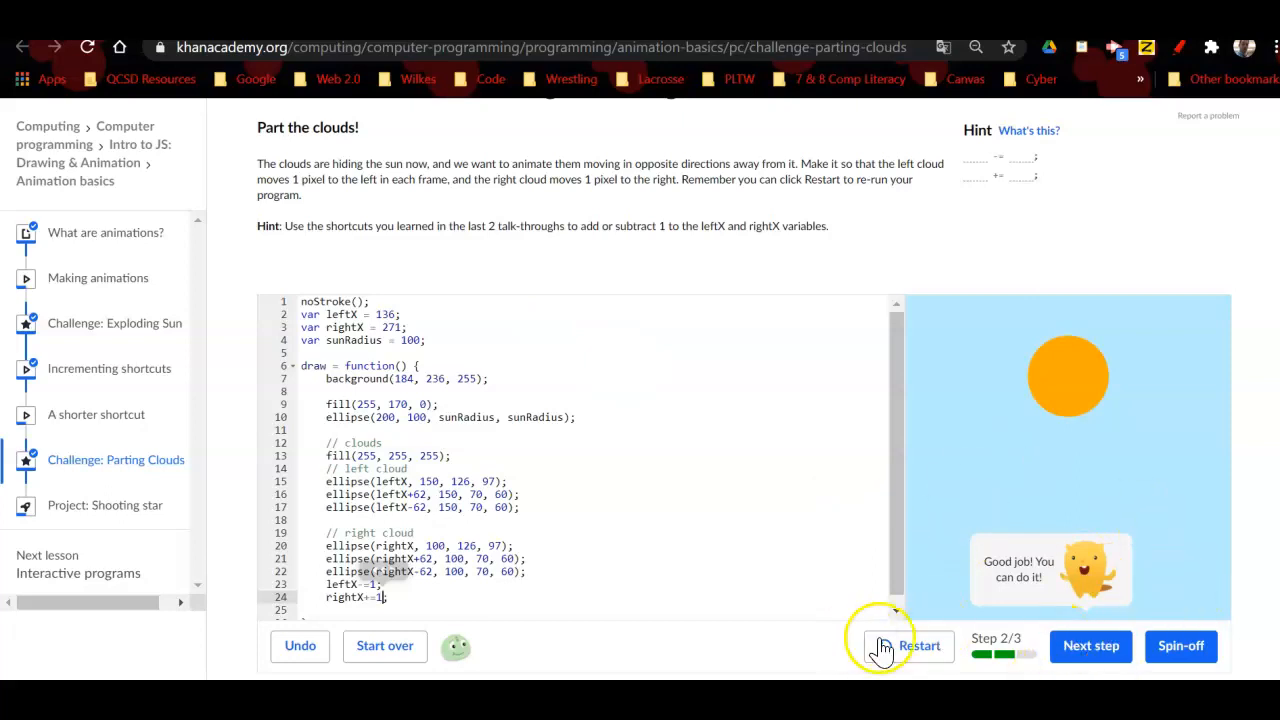
# Step: Rerun the 1-pixel cloud animation and advance to step 3, 'Grow the sun!'
pyautogui.click(918, 645)
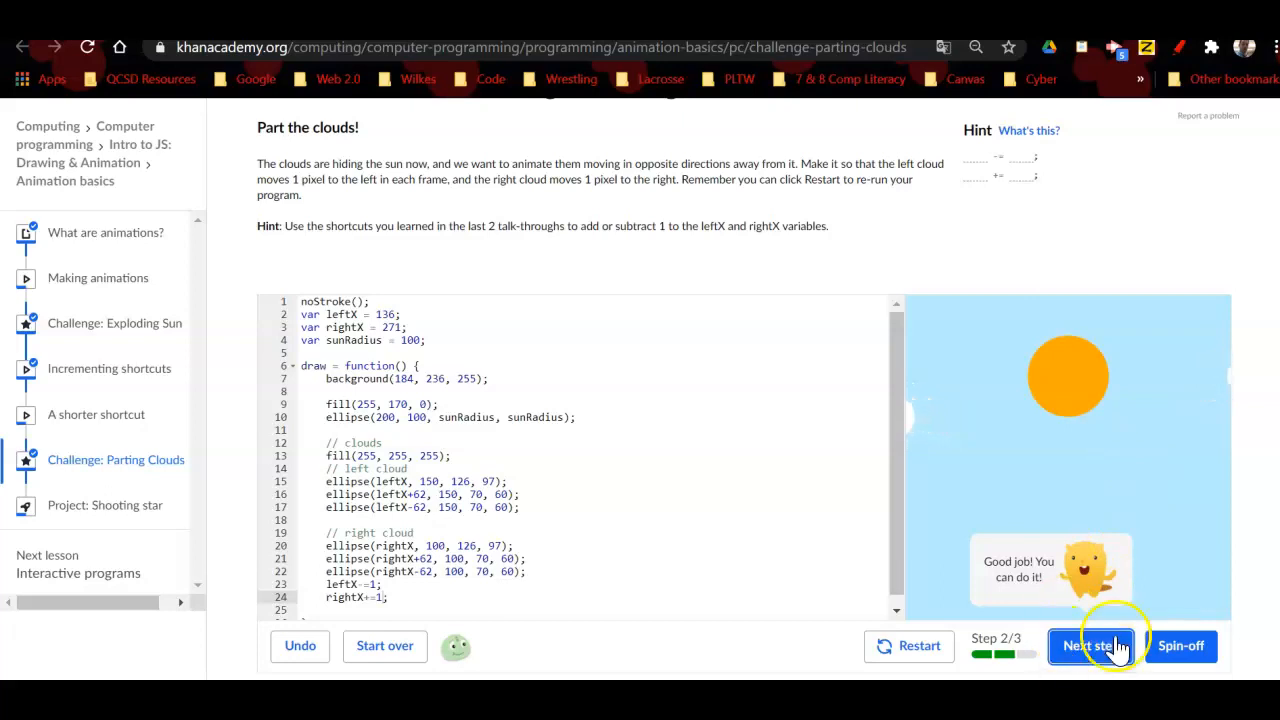
pyautogui.click(1091, 645)
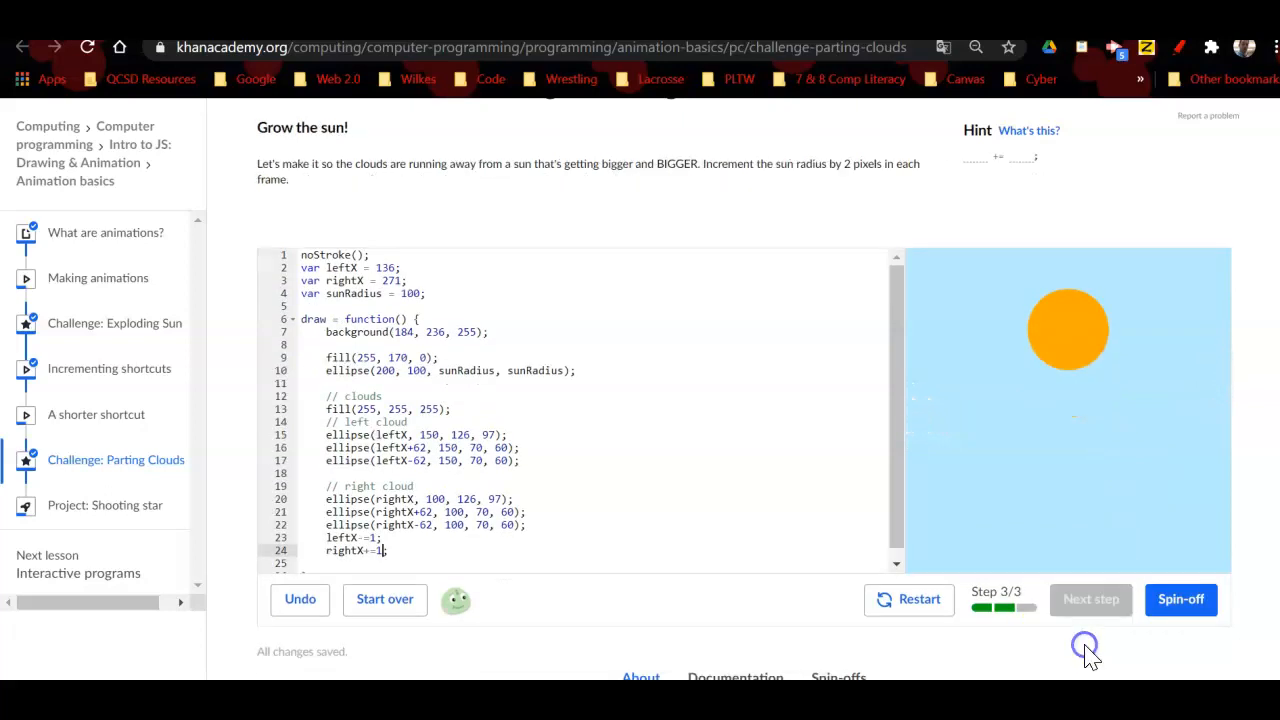
pyautogui.moveTo(1198, 277)
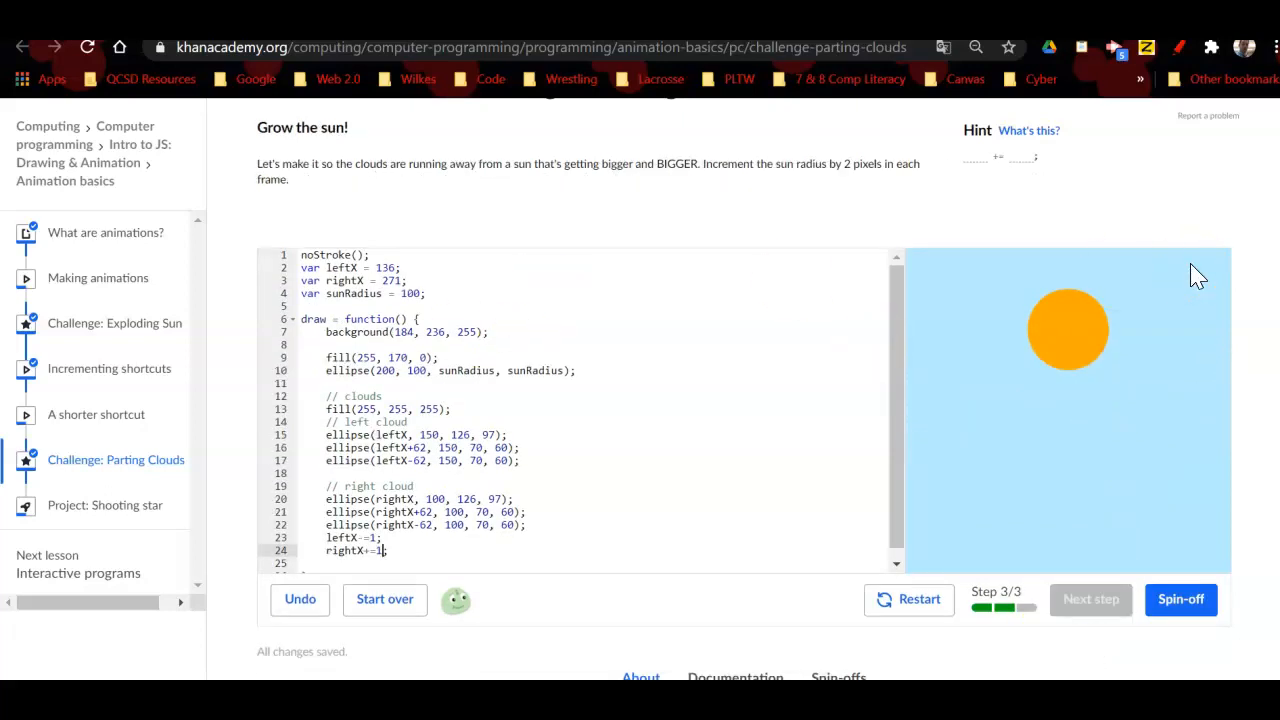
pyautogui.moveTo(753, 513)
pyautogui.write(';')
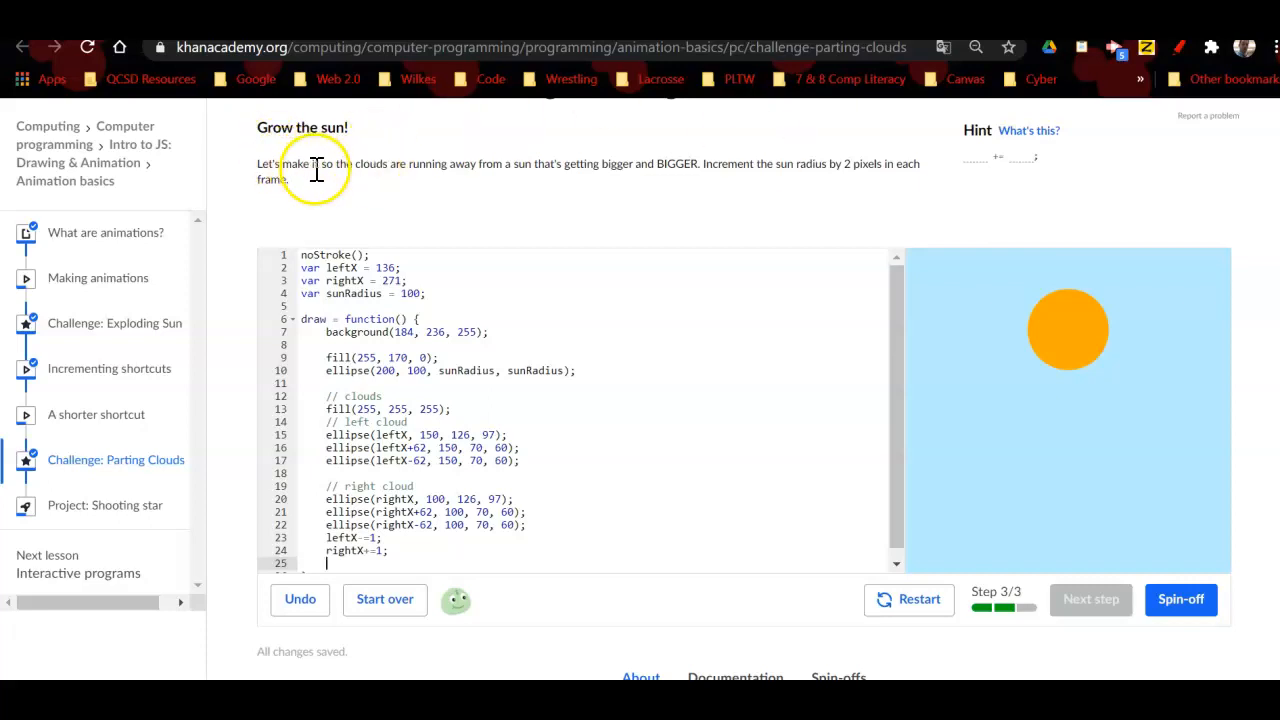
pyautogui.moveTo(575, 180)
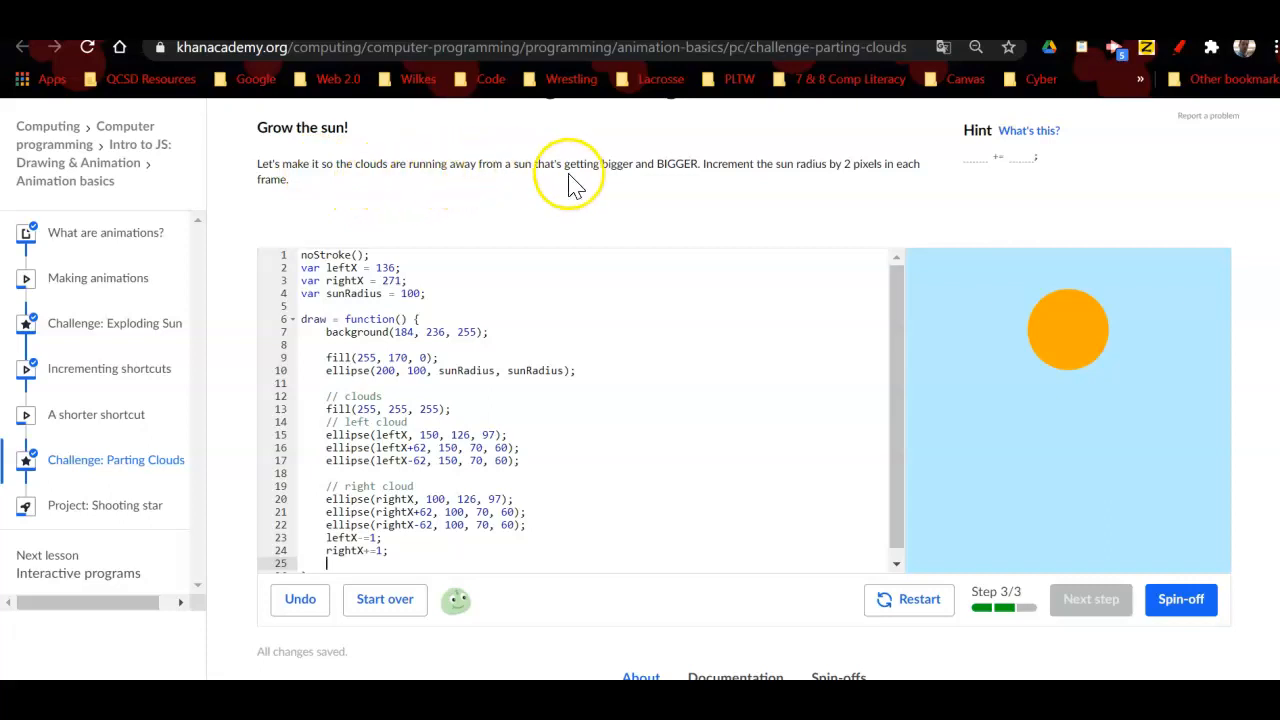
pyautogui.moveTo(685, 188)
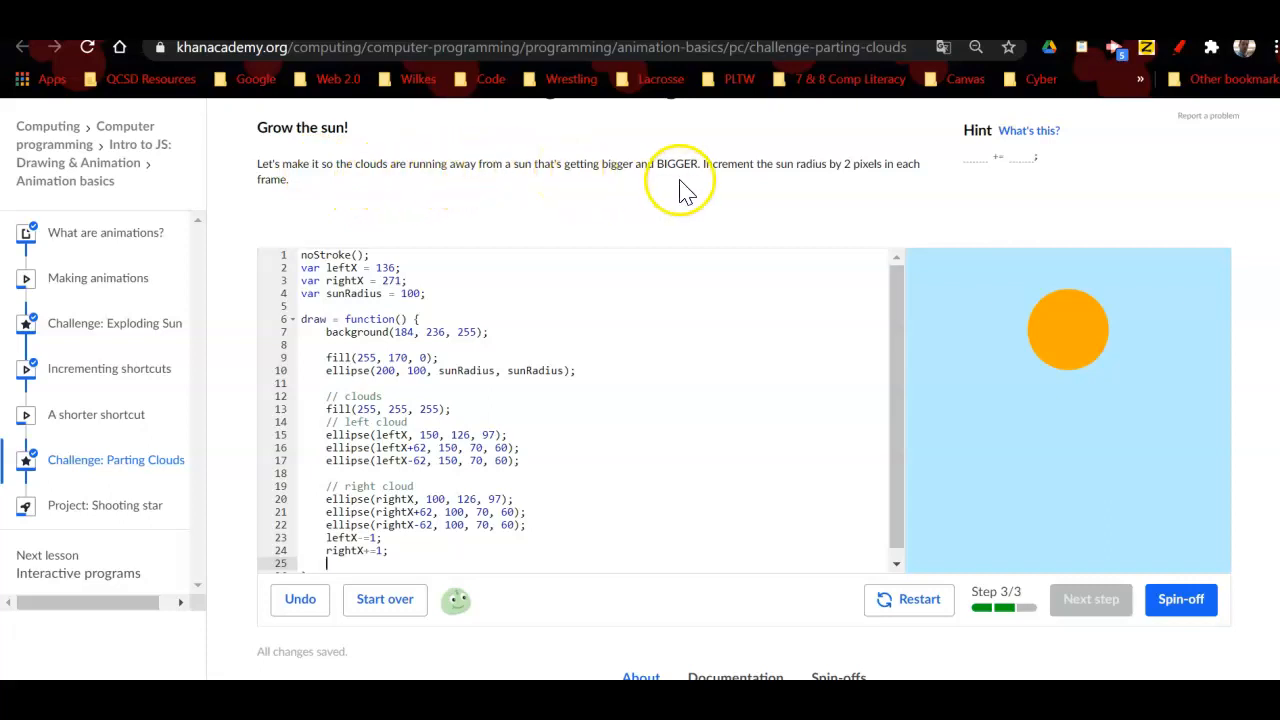
pyautogui.moveTo(810, 186)
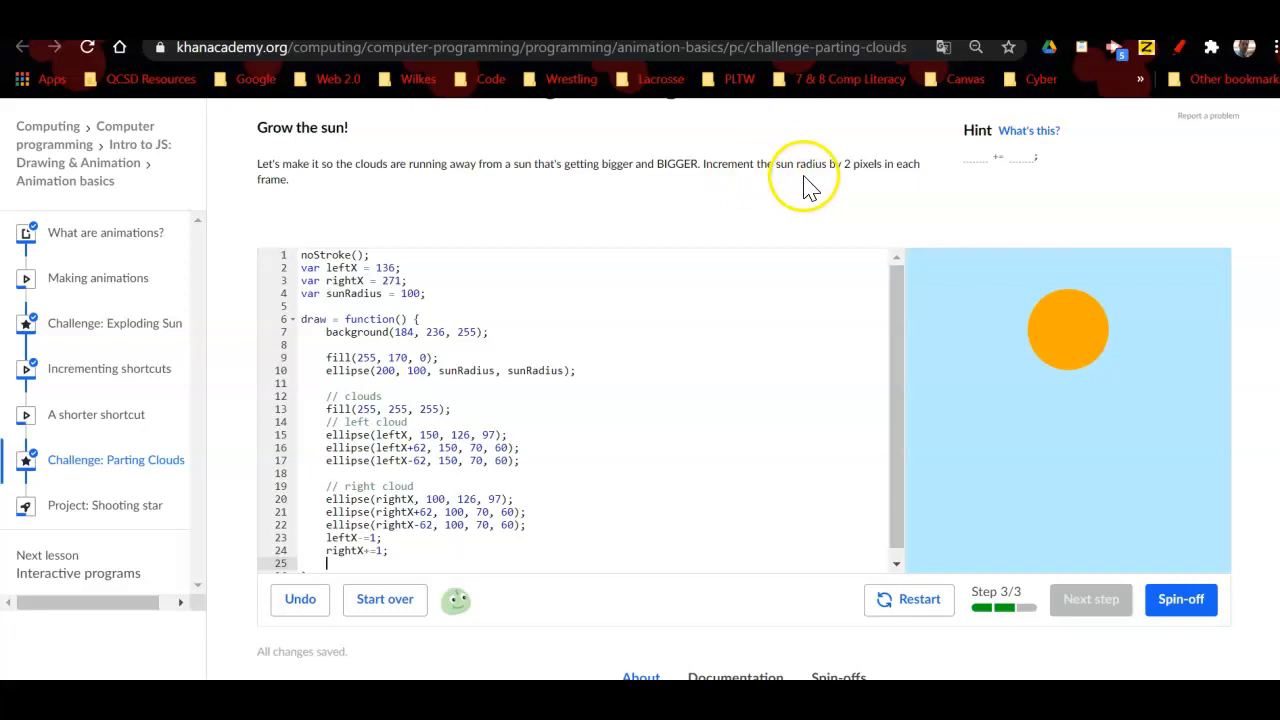
pyautogui.moveTo(850, 185)
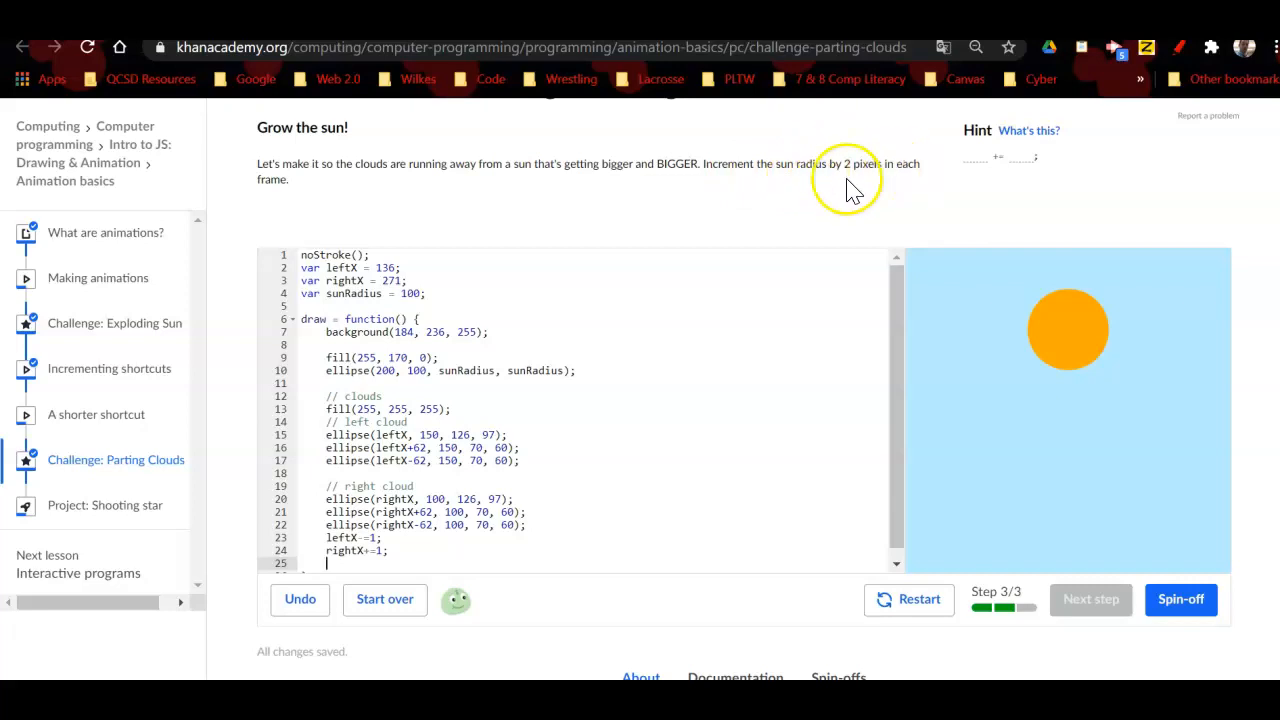
pyautogui.moveTo(840, 275)
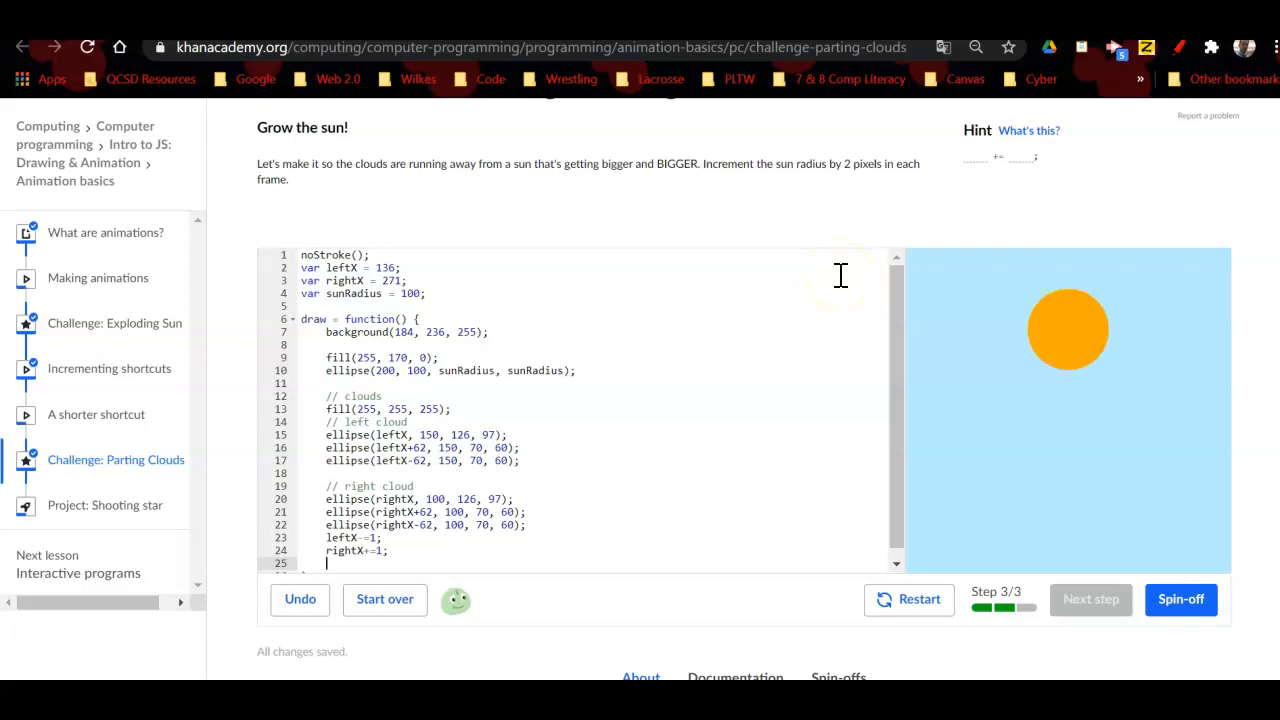
pyautogui.moveTo(1245, 60)
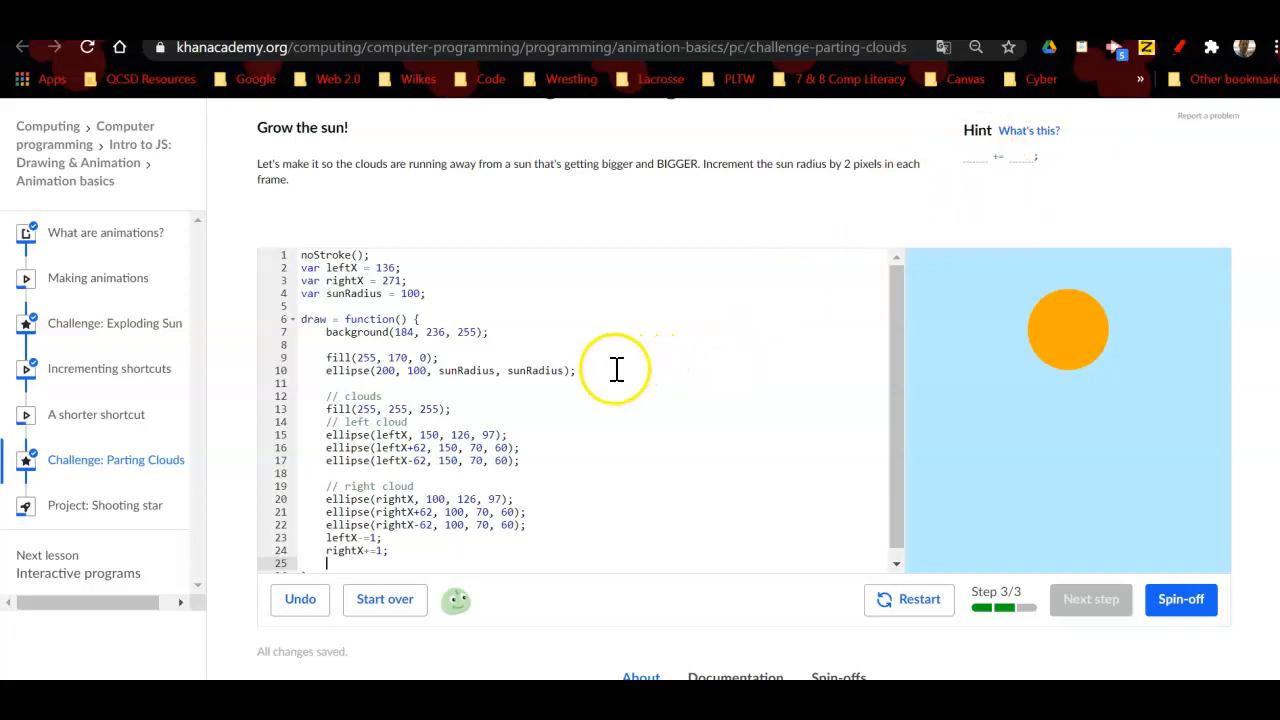
# Step: Place the cursor at the end of the sun's ellipse line (line 10)
pyautogui.click(578, 370)
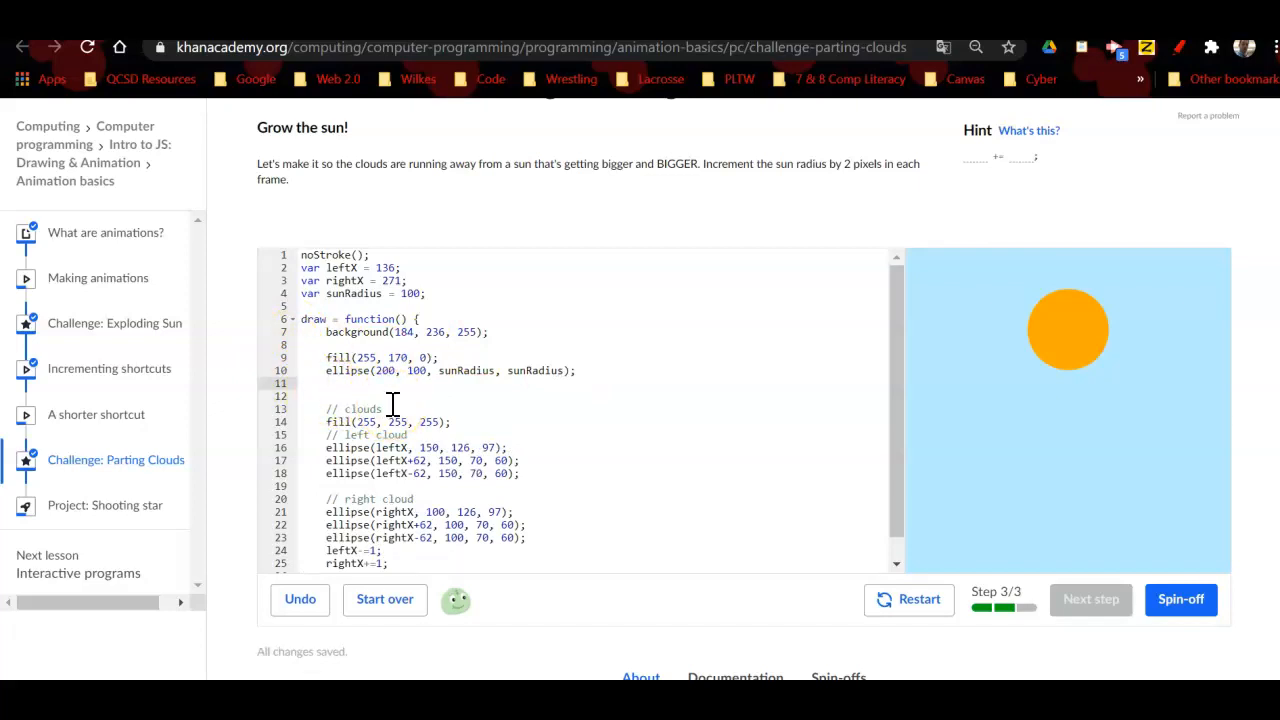
# Step: Type `sunRadius += 2;` on line 11 so the sun grows every frame
pyautogui.write('sunR')
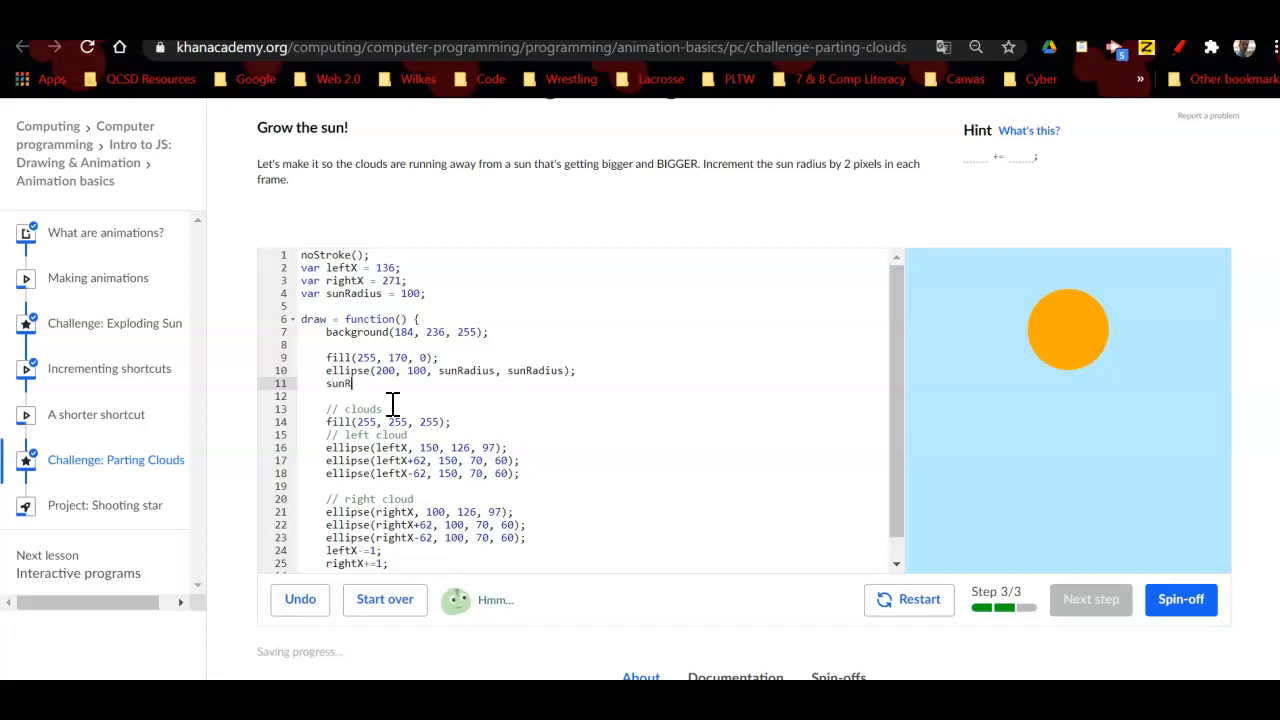
pyautogui.write('adius')
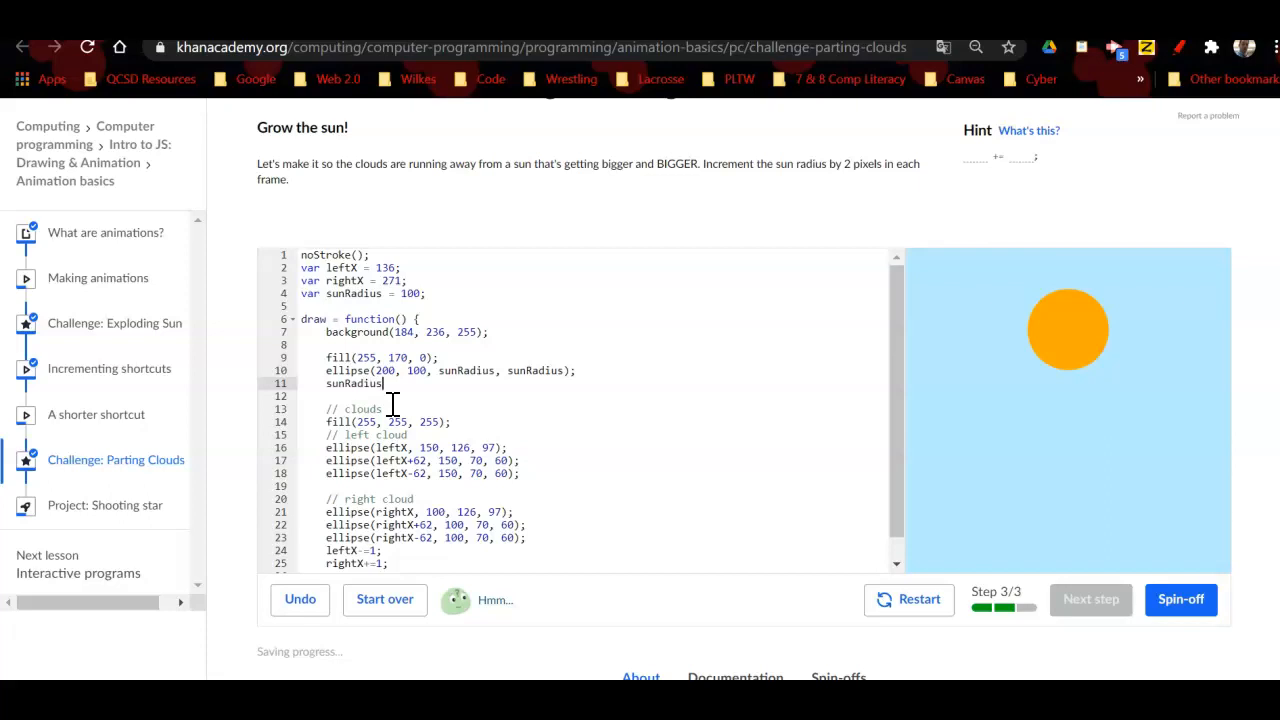
pyautogui.write('+=')
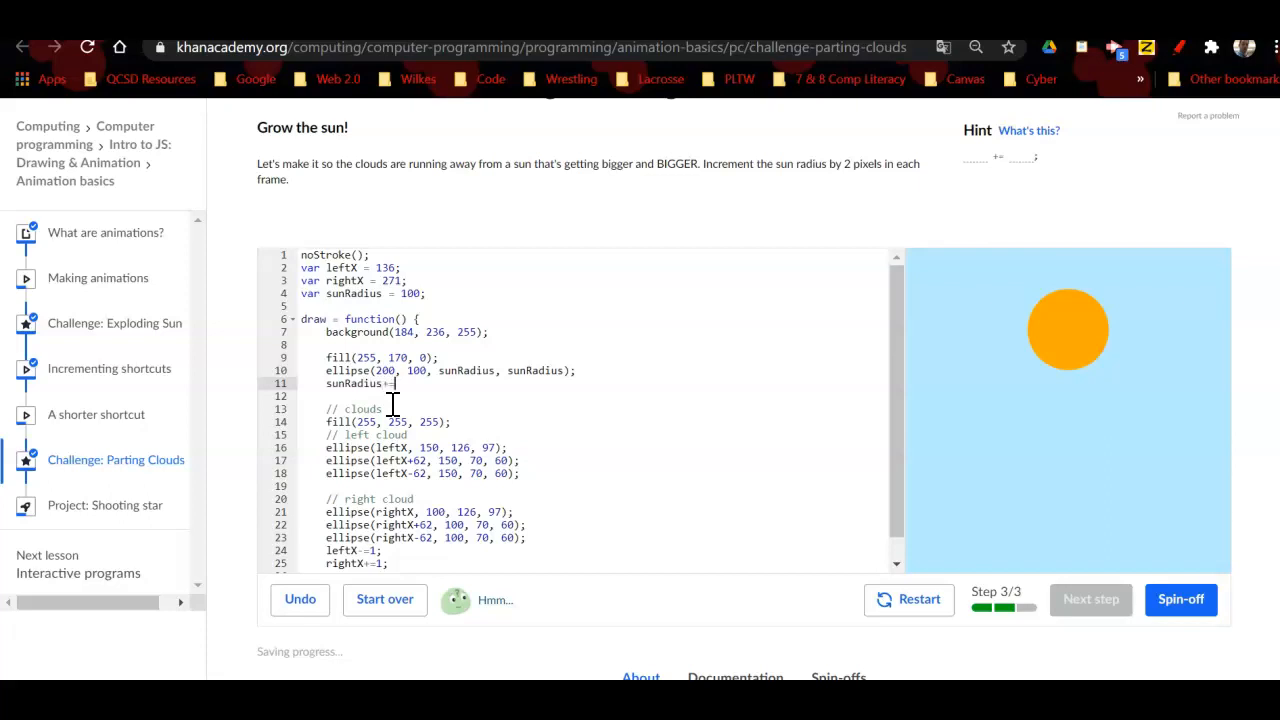
pyautogui.write('2;')
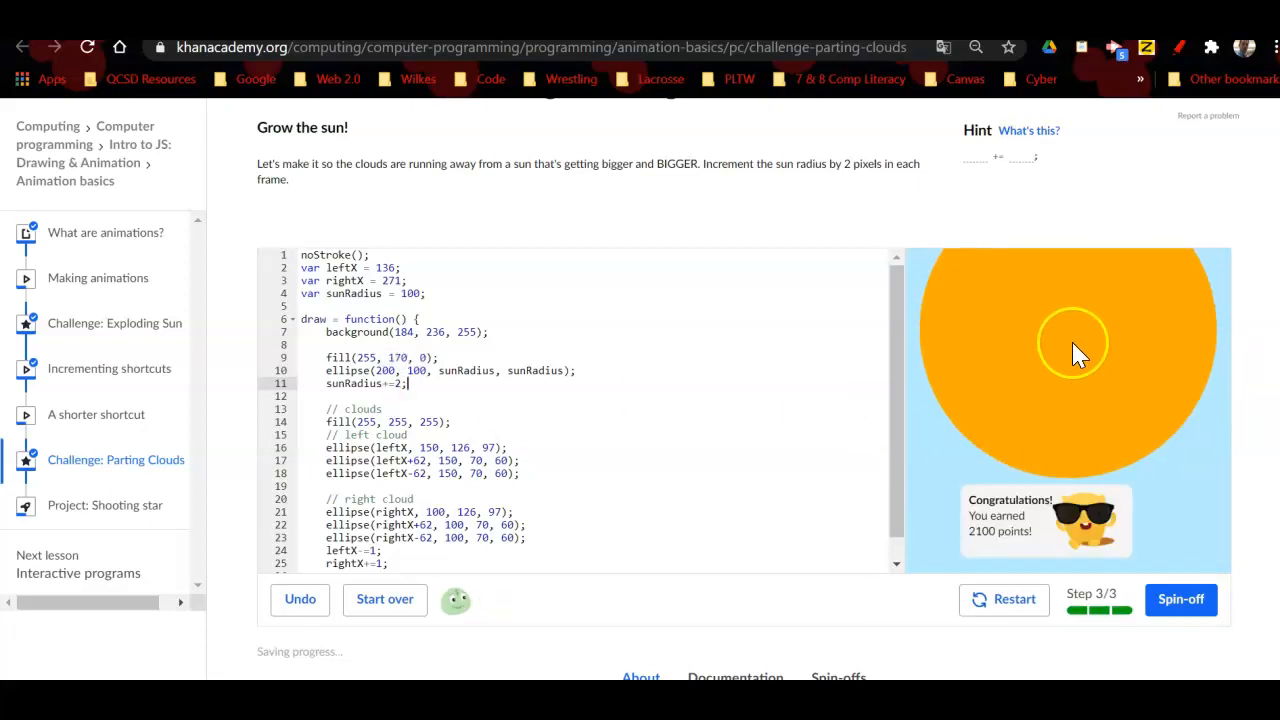
pyautogui.click(1003, 599)
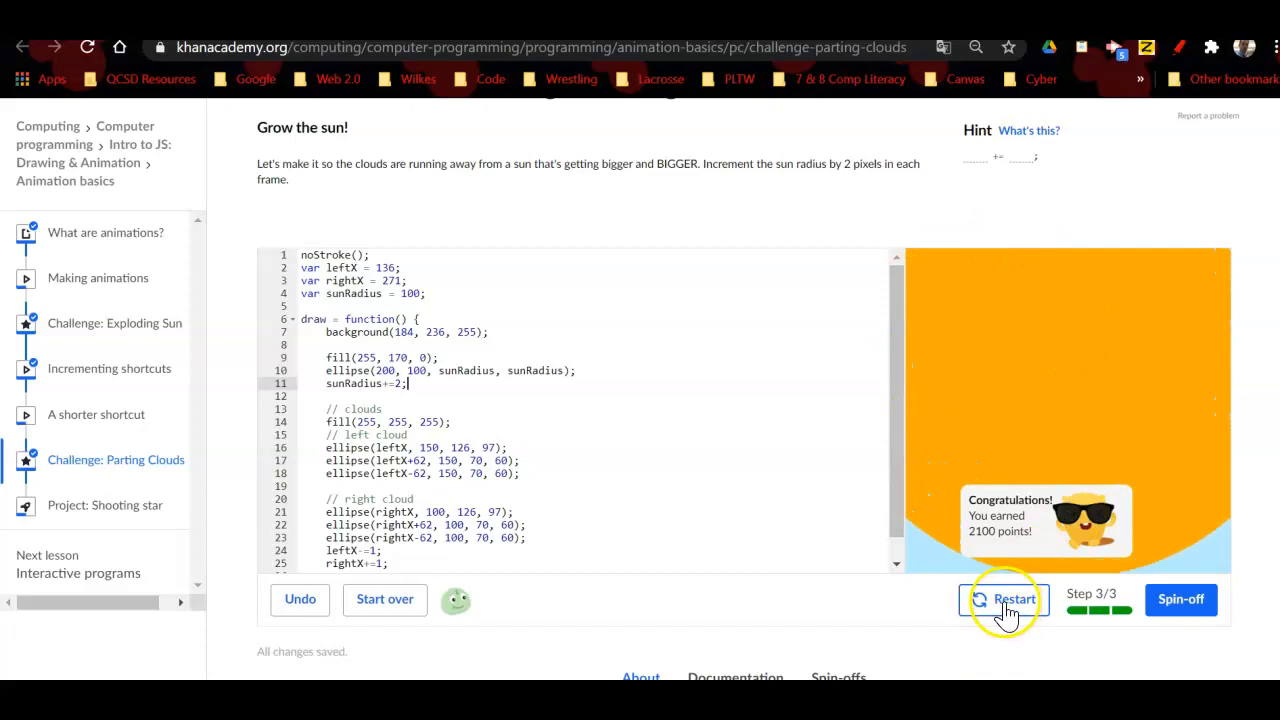
pyautogui.click(1003, 599)
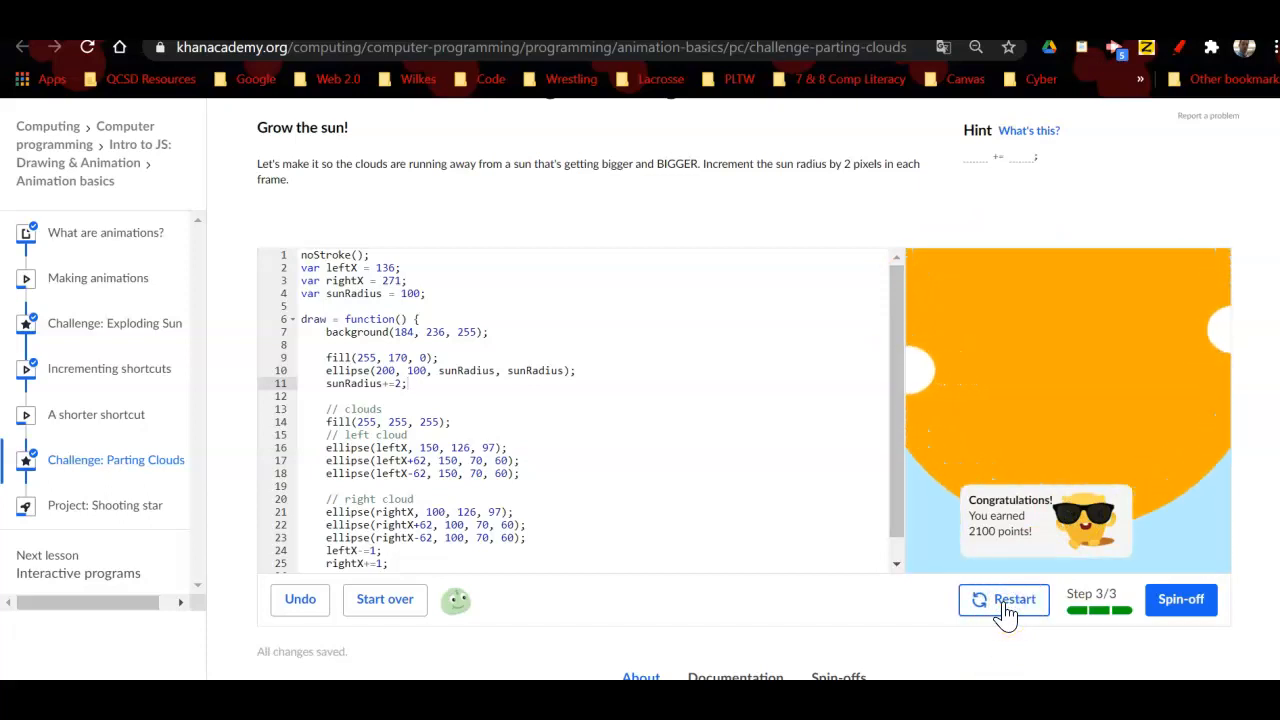
pyautogui.click(1003, 599)
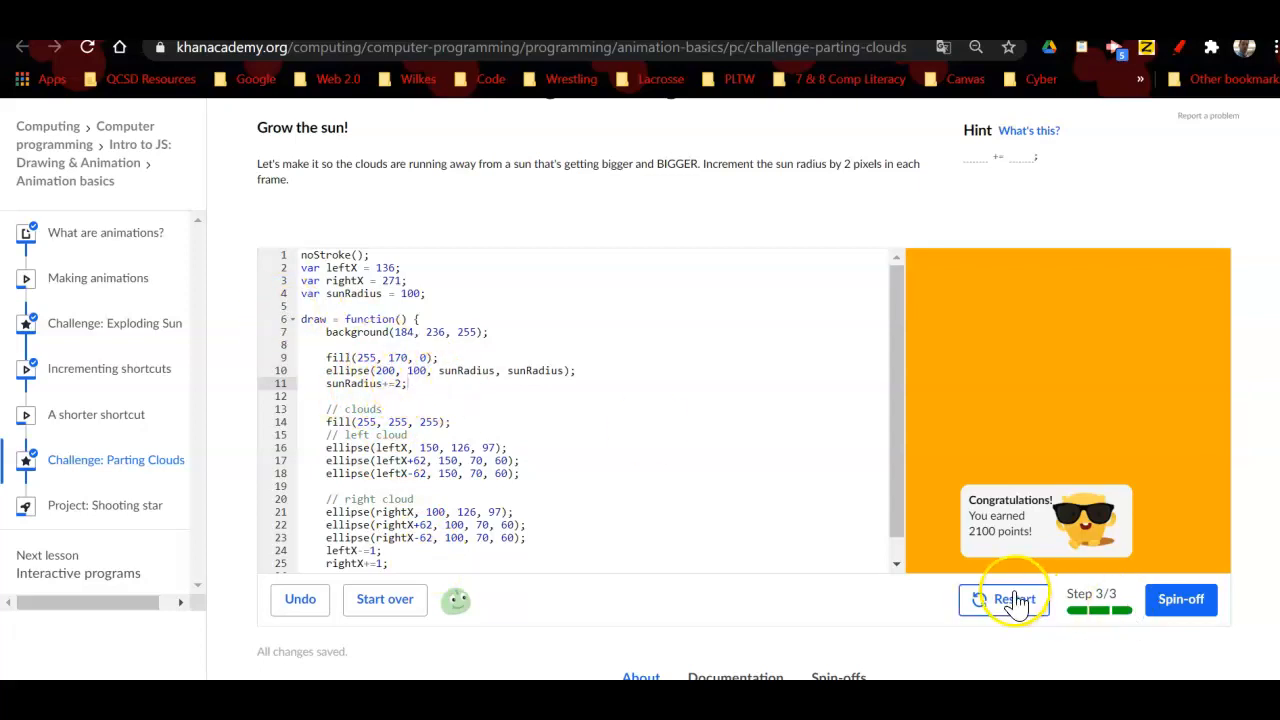
pyautogui.click(1004, 599)
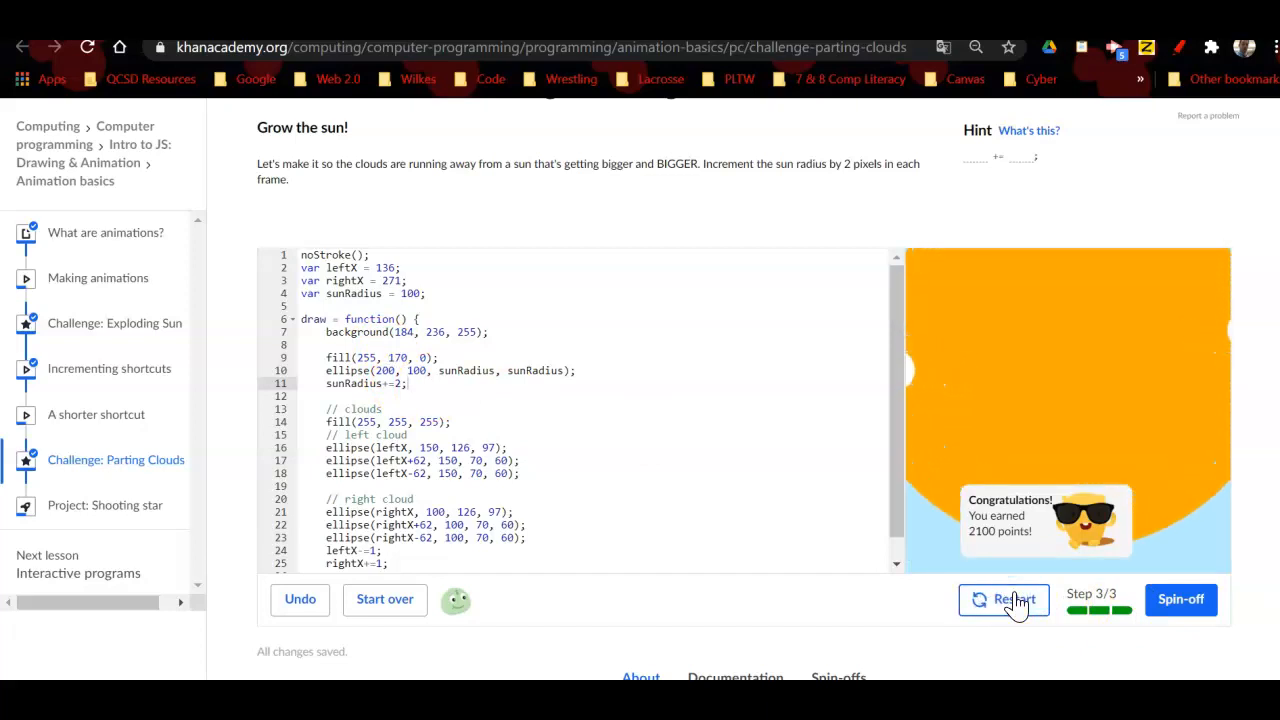
pyautogui.click(1003, 599)
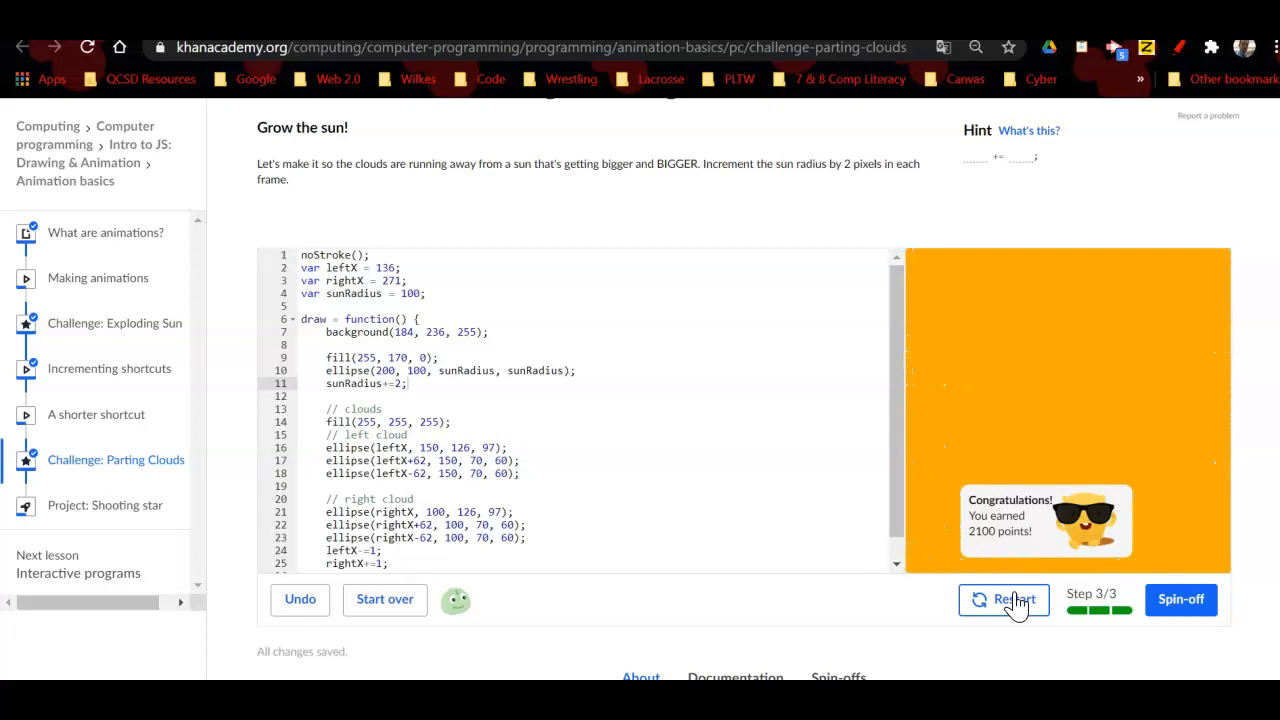
pyautogui.moveTo(726, 607)
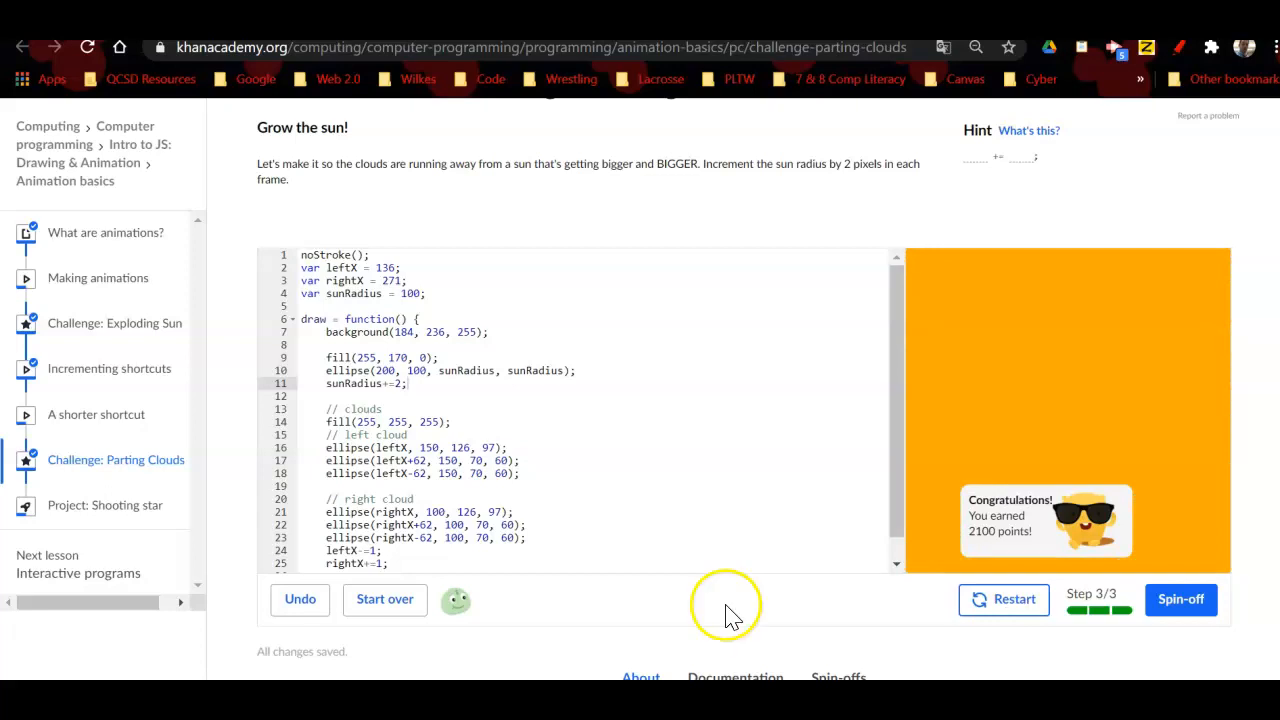